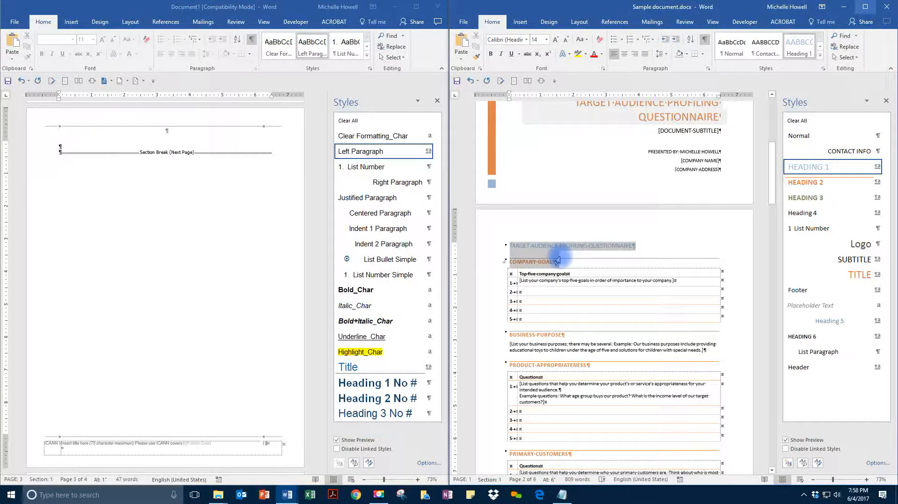
- Scroll through the sample questionnaire body to review the content being brought into the template
{"action": "scroll", "scroll_direction": "down", "scroll_amount": 3}
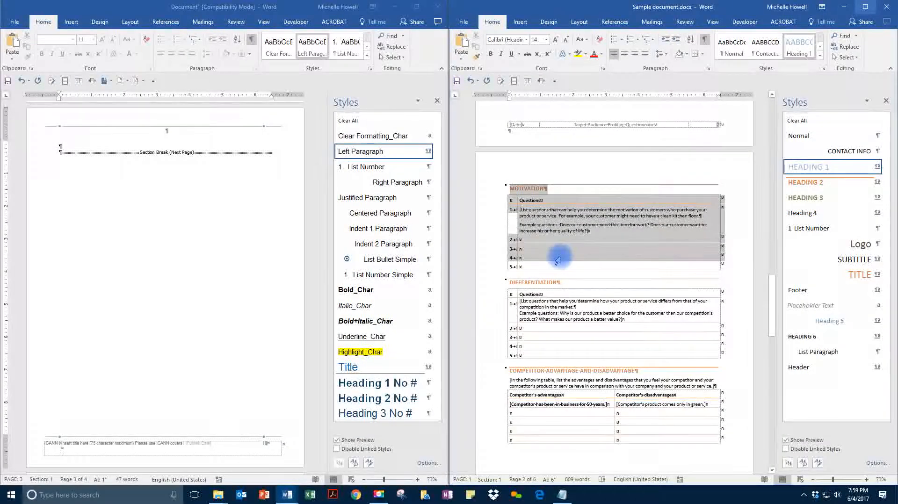
{"action": "scroll", "scroll_direction": "down", "scroll_amount": 3}
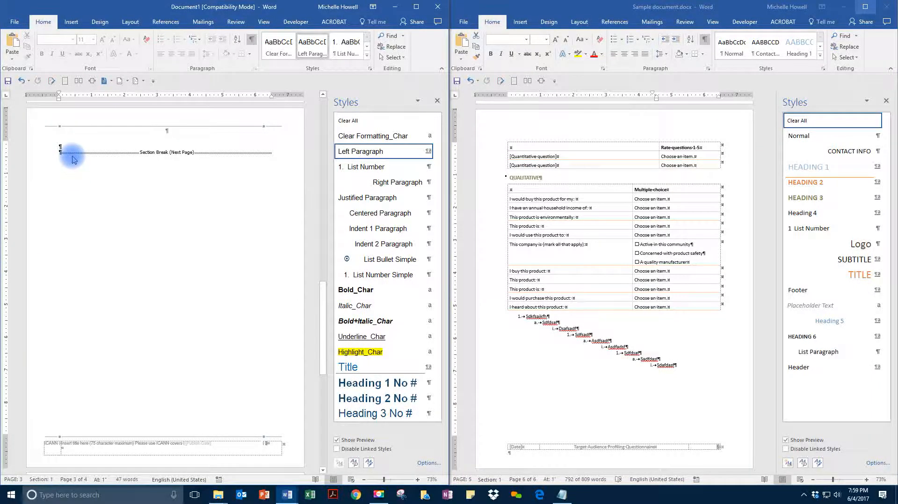
{"action": "scroll", "scroll_direction": "down", "scroll_amount": 3}
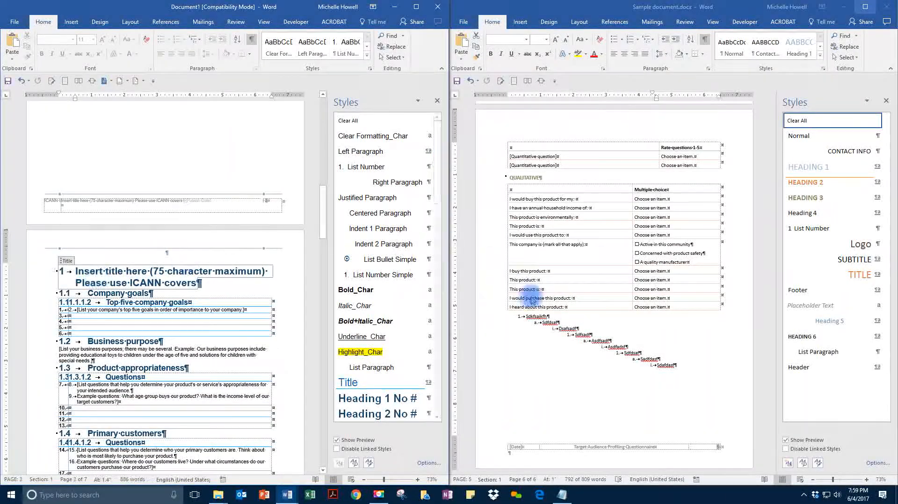
- Locate and remove the duplicate pasted title paragraph after checking its style
{"action": "scroll", "scroll_direction": "down", "scroll_amount": 3}
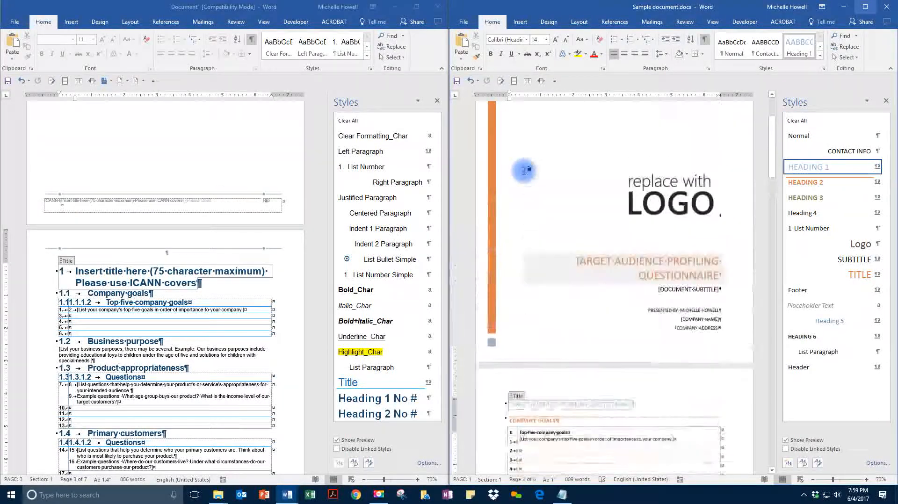
{"action": "scroll", "scroll_direction": "down", "scroll_amount": 3}
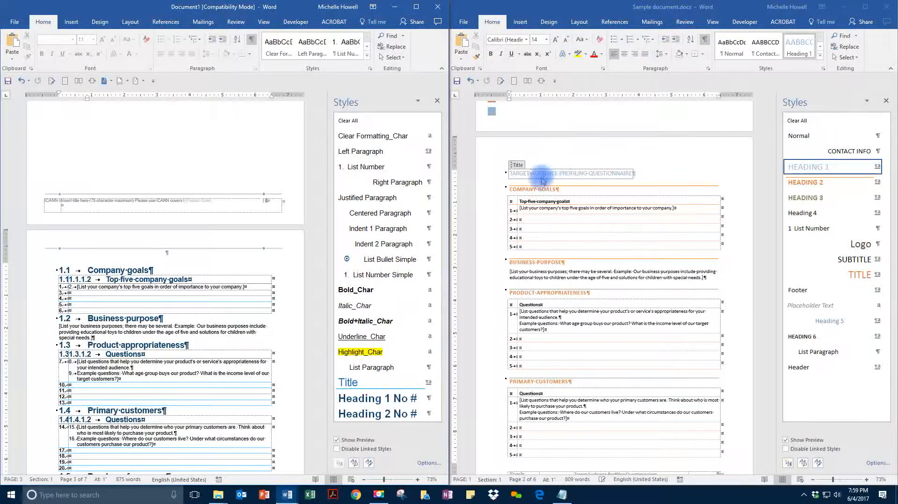
{"action": "left_click", "coordinate": [532, 189]}
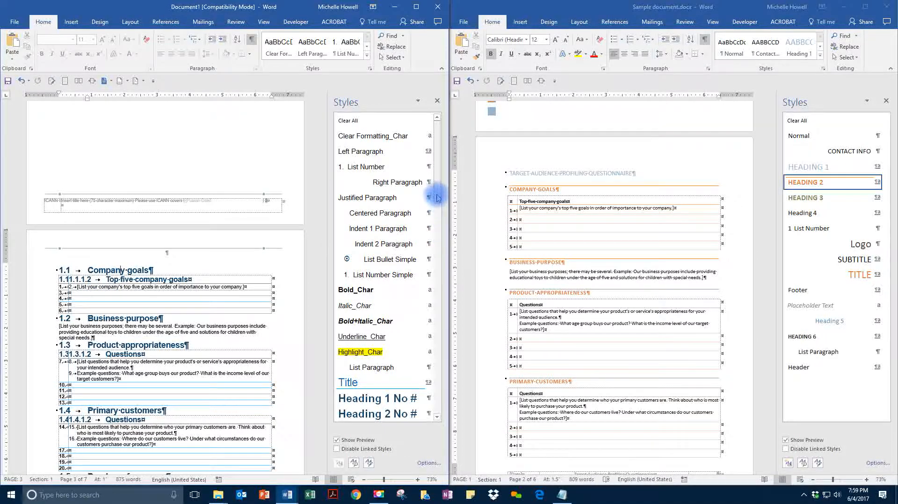
{"action": "scroll", "scroll_direction": "down", "scroll_amount": 3}
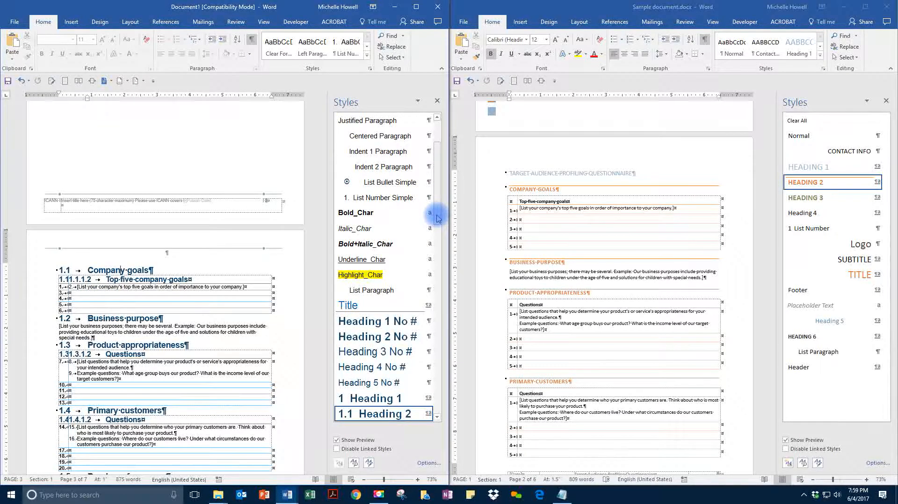
{"action": "mouse_move", "coordinate": [372, 413]}
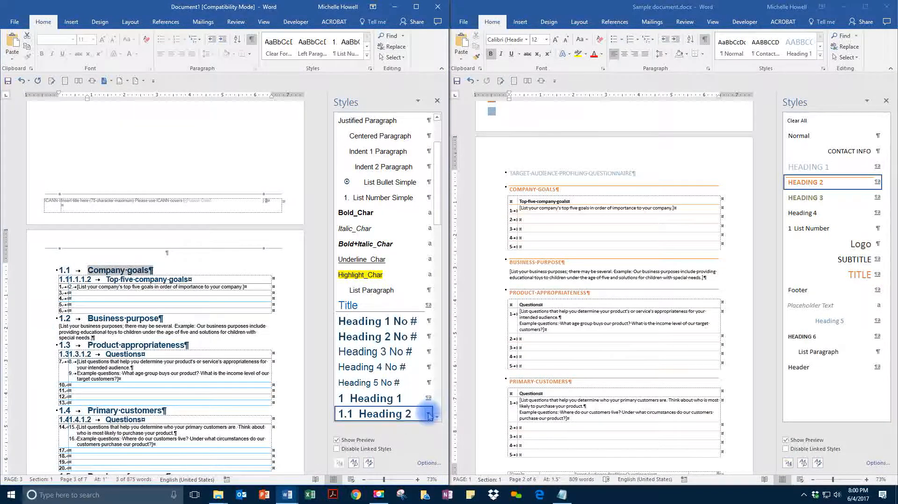
- Select all instances of the 1.1 Heading 2 style from the Styles pane
{"action": "left_click", "coordinate": [428, 413]}
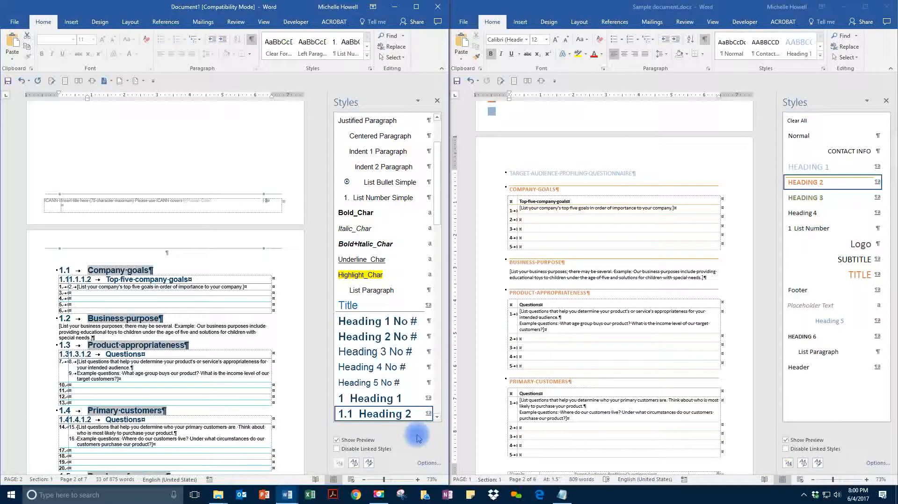
{"action": "left_click", "coordinate": [427, 413]}
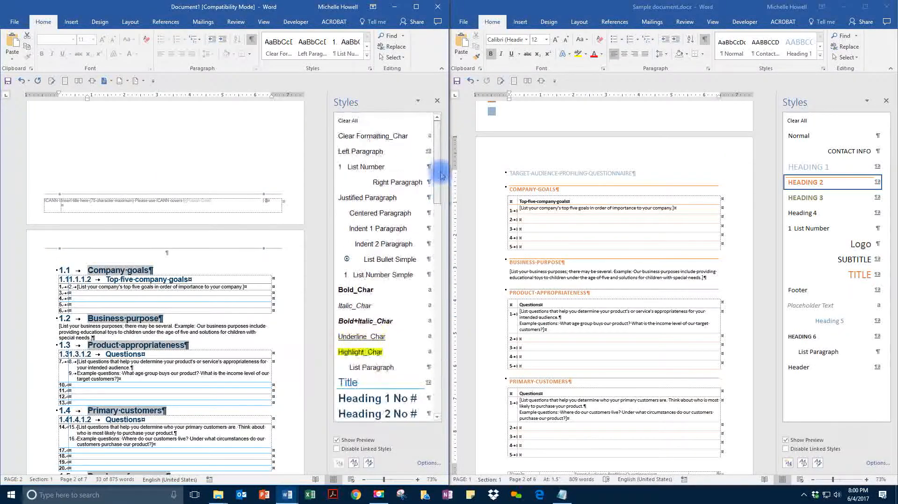
{"action": "scroll", "scroll_direction": "down", "scroll_amount": 3}
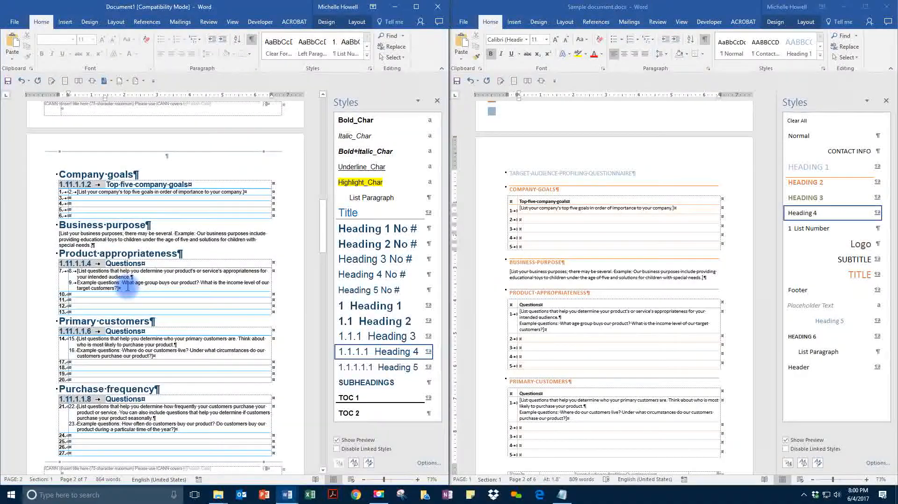
- Apply an unnumbered heading style to the selected section headings and Questions subheadings
{"action": "left_click", "coordinate": [427, 352]}
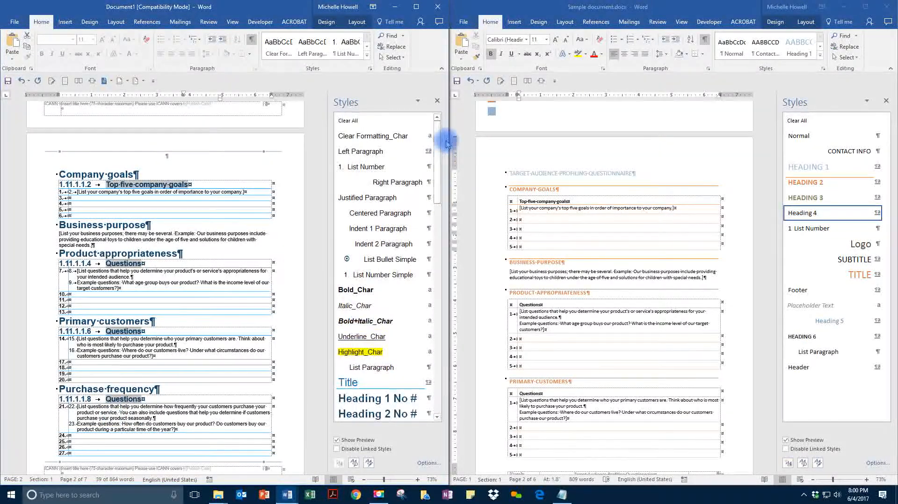
{"action": "mouse_move", "coordinate": [396, 183]}
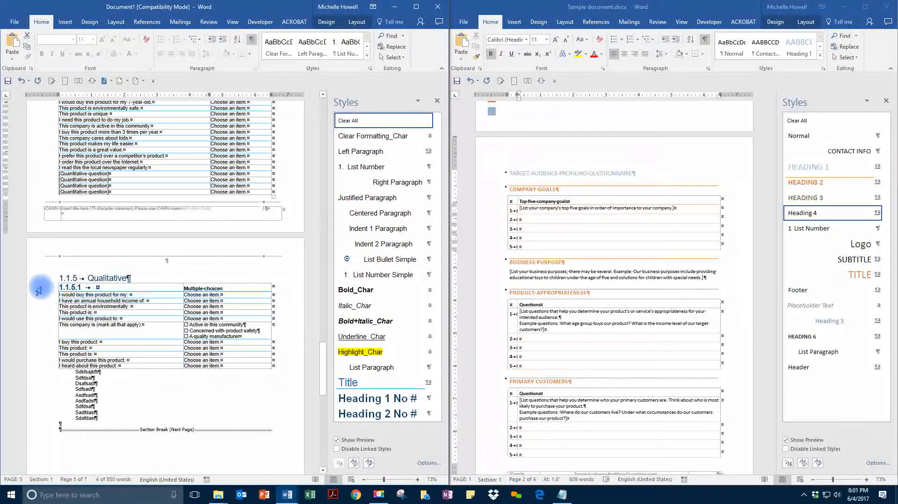
{"action": "scroll", "scroll_direction": "down", "scroll_amount": 3}
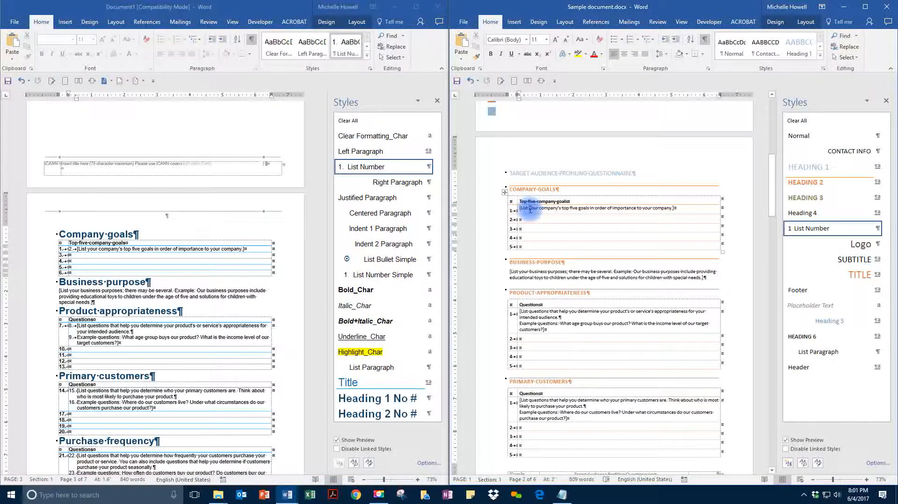
{"action": "mouse_move", "coordinate": [819, 229]}
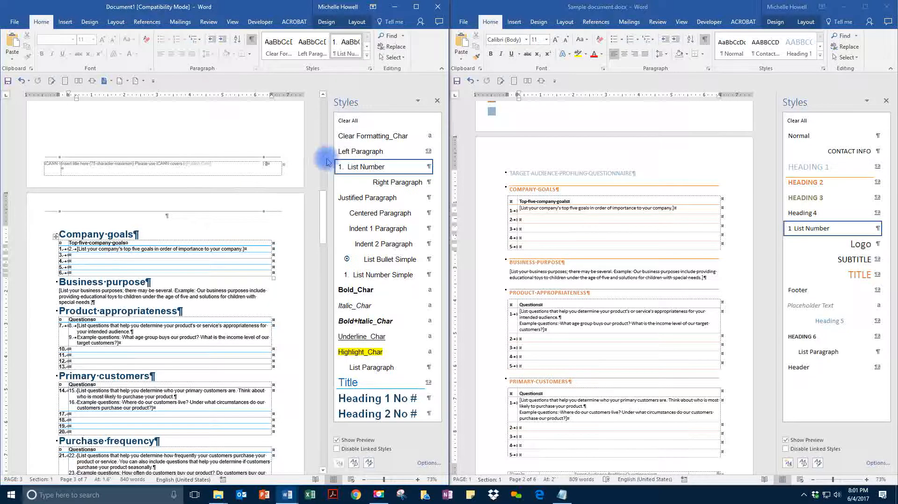
{"action": "mouse_move", "coordinate": [401, 166]}
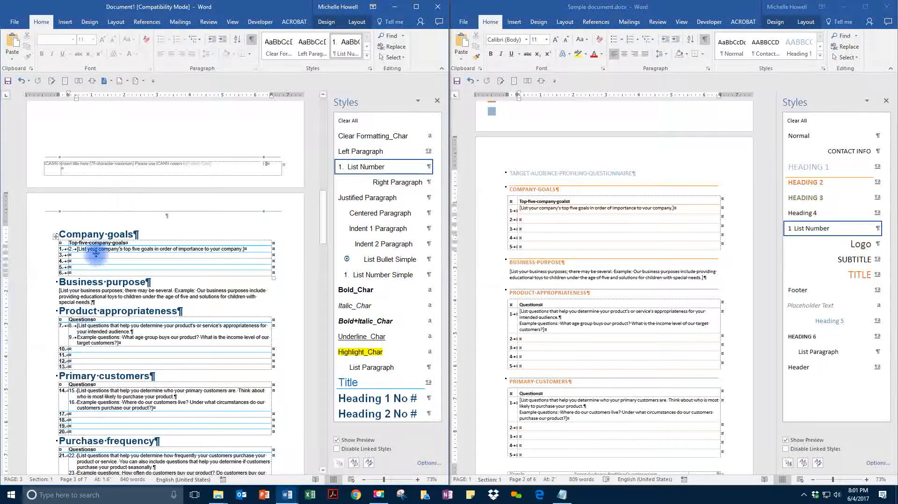
- Select all 50 instances of the List Number style from the Styles pane
{"action": "left_click", "coordinate": [427, 167]}
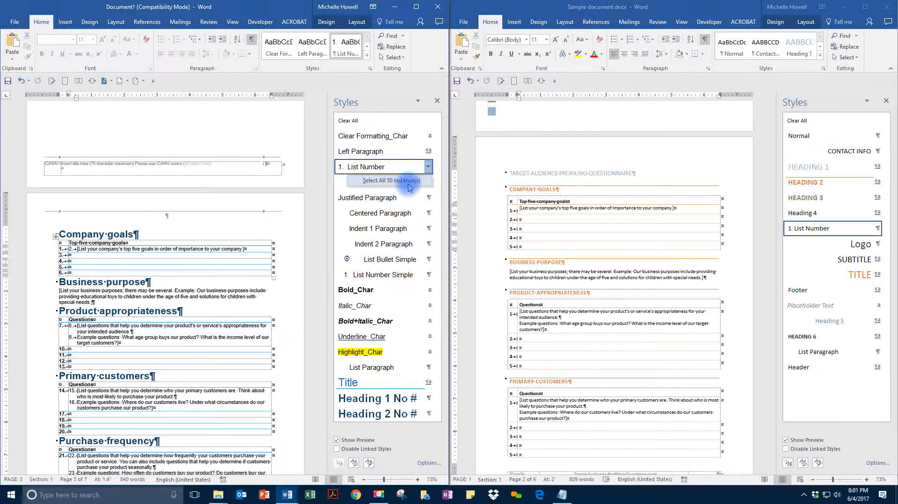
{"action": "left_click", "coordinate": [389, 181]}
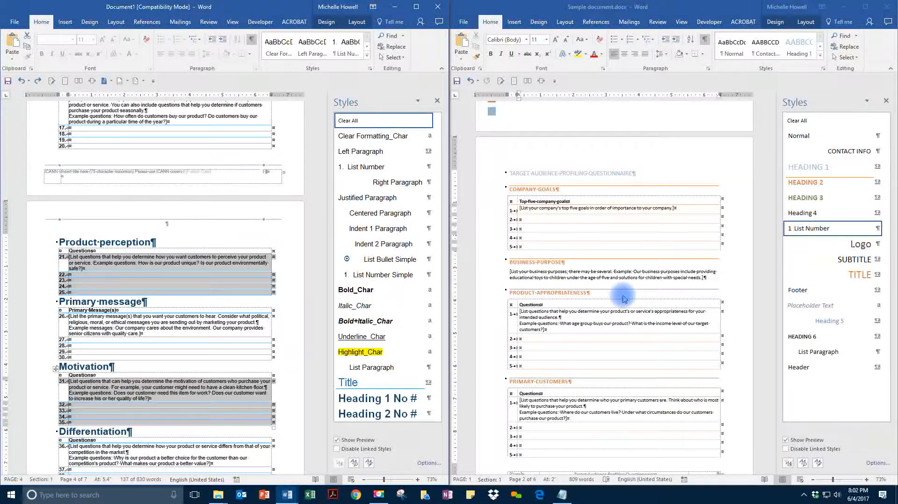
{"action": "mouse_move", "coordinate": [620, 329]}
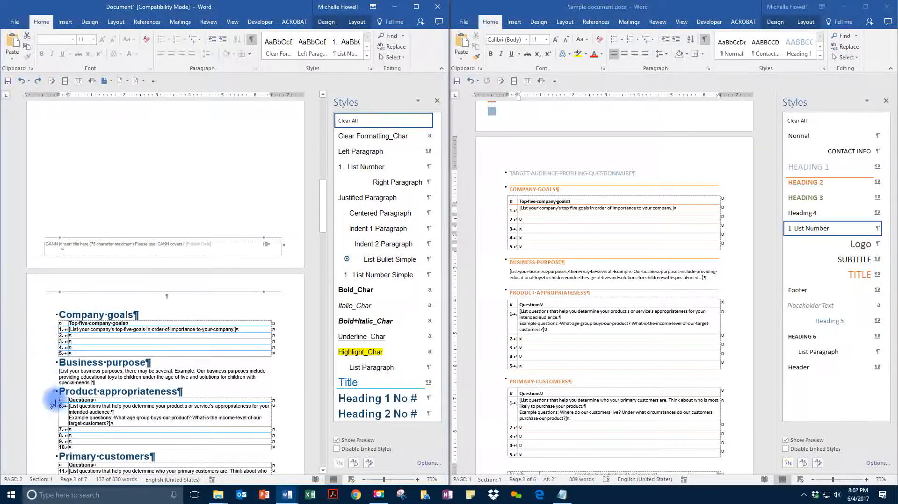
- Restart numbering at 1 in each question table and apply the Left Paragraph style
{"action": "left_click", "coordinate": [363, 166]}
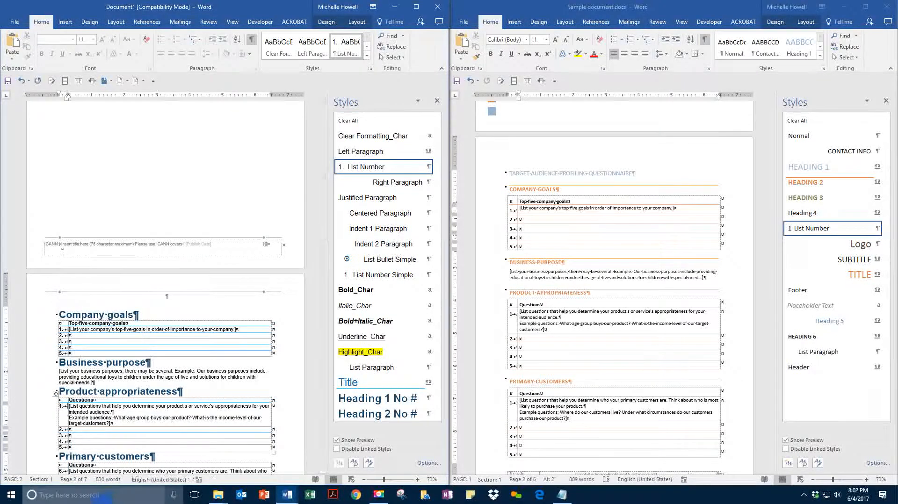
{"action": "scroll", "scroll_direction": "down", "scroll_amount": 3}
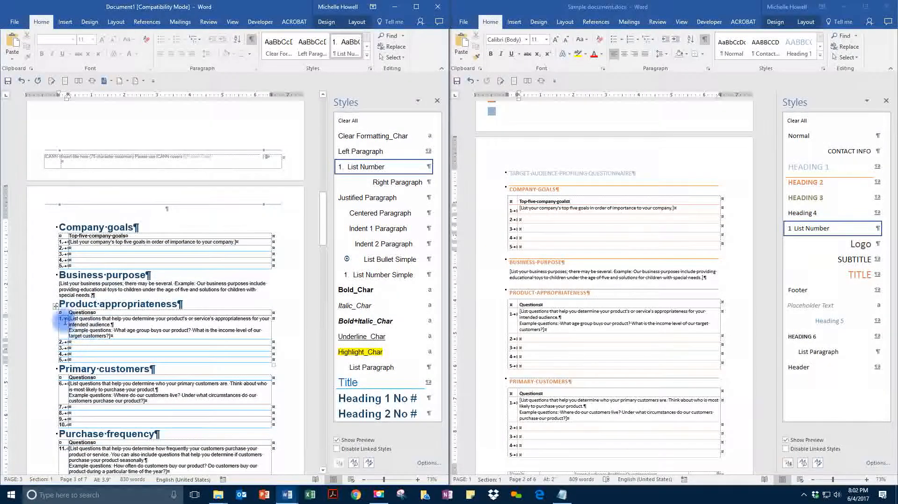
{"action": "scroll", "scroll_direction": "down", "scroll_amount": 3}
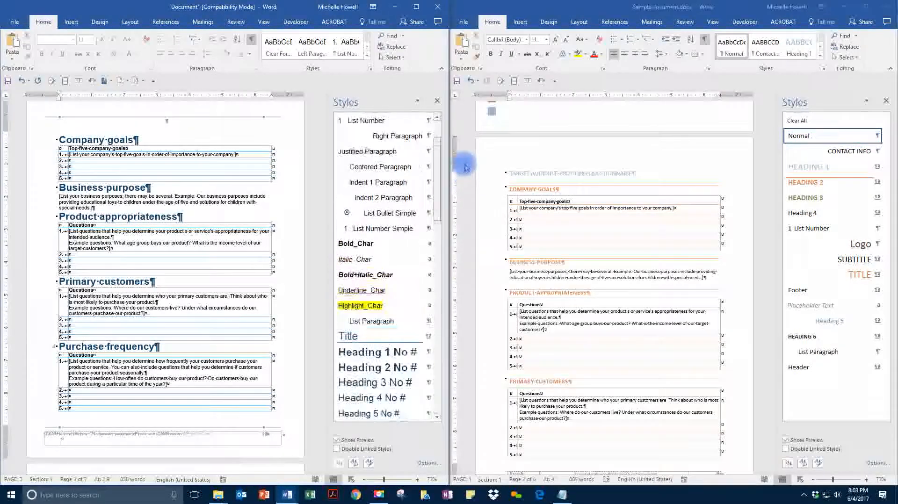
{"action": "left_click", "coordinate": [366, 151]}
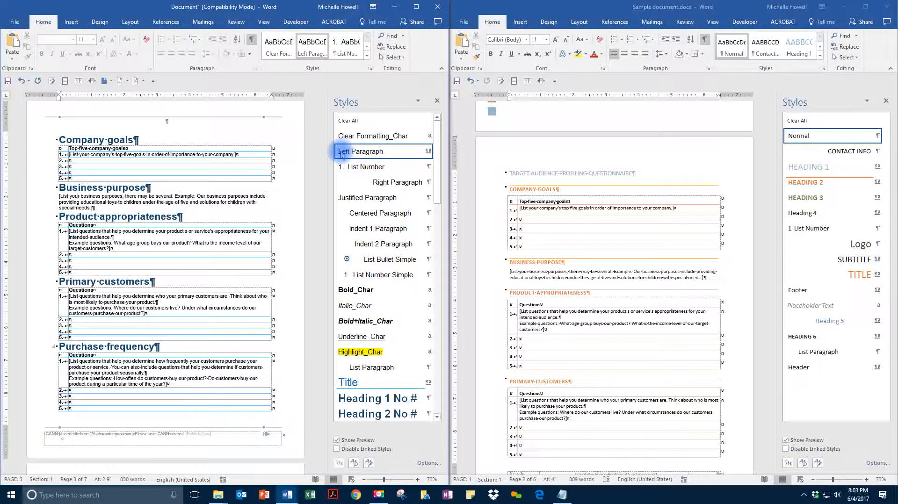
{"action": "mouse_move", "coordinate": [362, 151]}
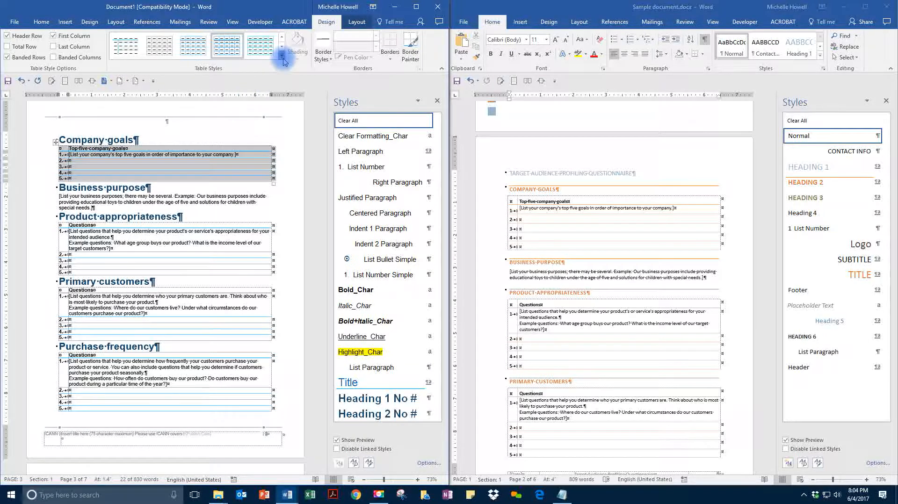
- Apply the dark custom table style to the Product appropriateness and Primary customers tables
{"action": "left_click", "coordinate": [280, 55]}
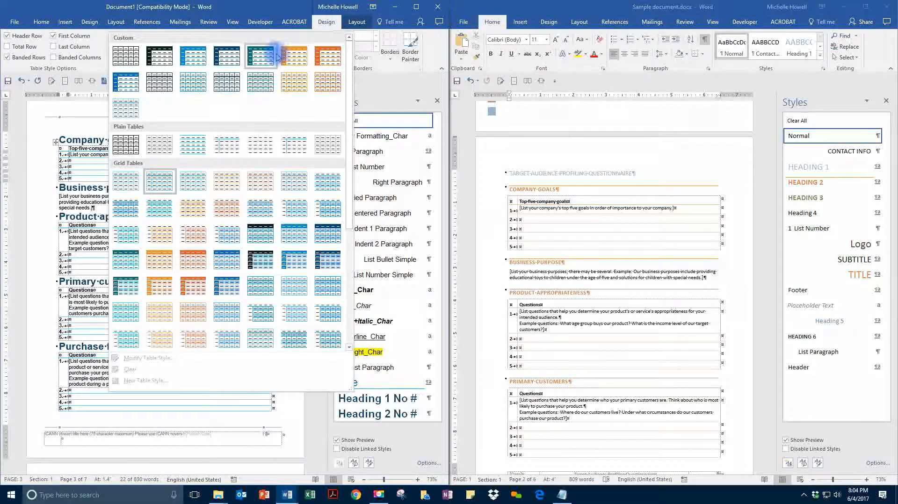
{"action": "mouse_move", "coordinate": [261, 54]}
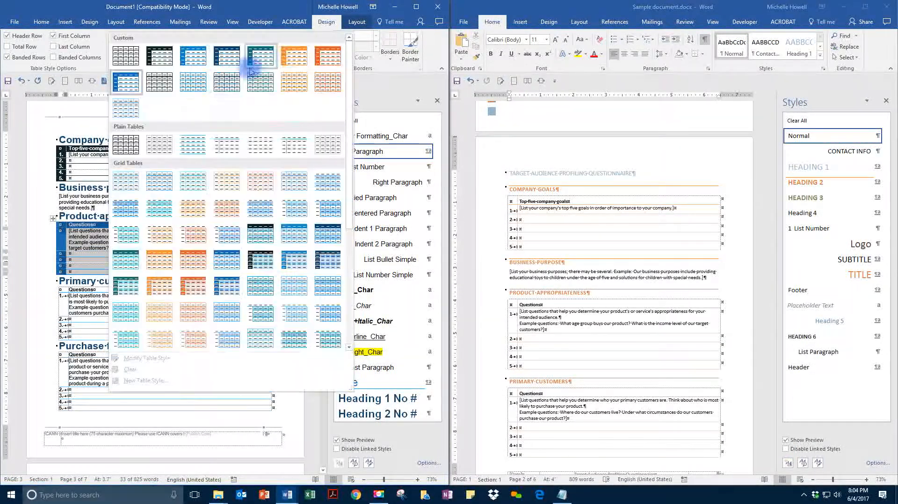
{"action": "left_click", "coordinate": [261, 55]}
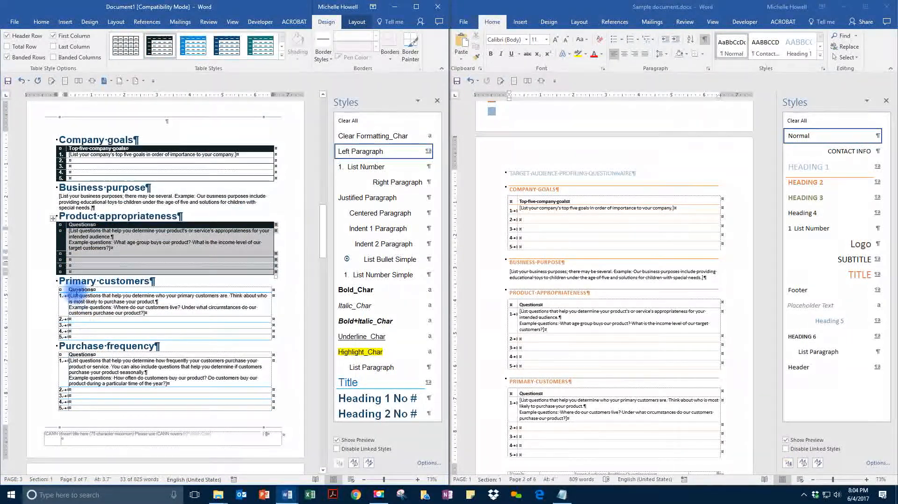
{"action": "left_click", "coordinate": [226, 45]}
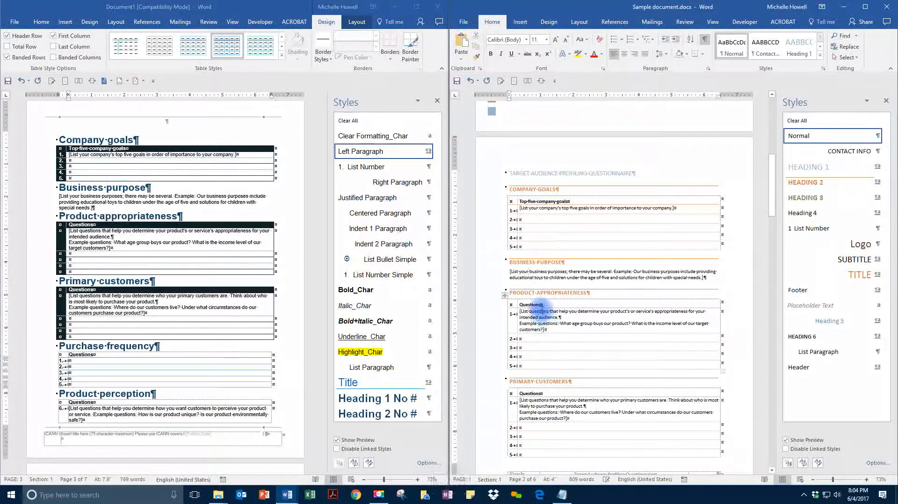
- Cut the Purchase frequency section and paste copies of the Primary customers heading and table
{"action": "scroll", "scroll_direction": "down", "scroll_amount": 3}
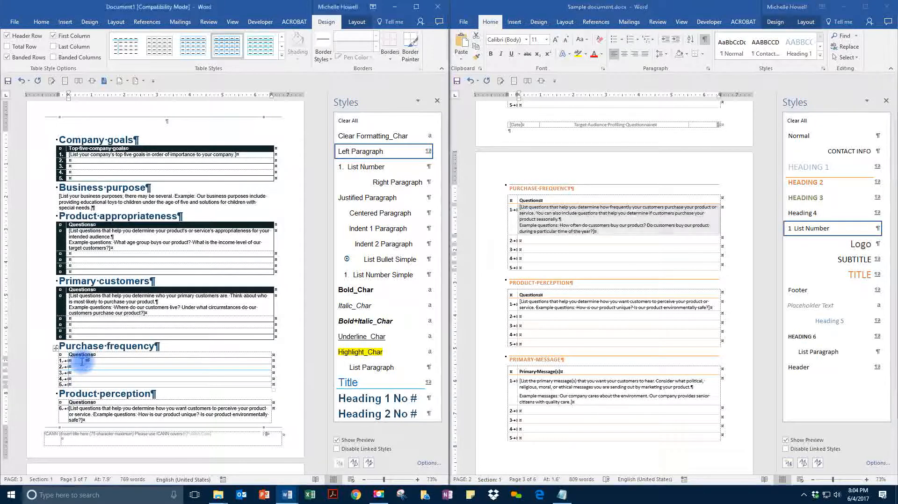
{"action": "right_click", "coordinate": [86, 361]}
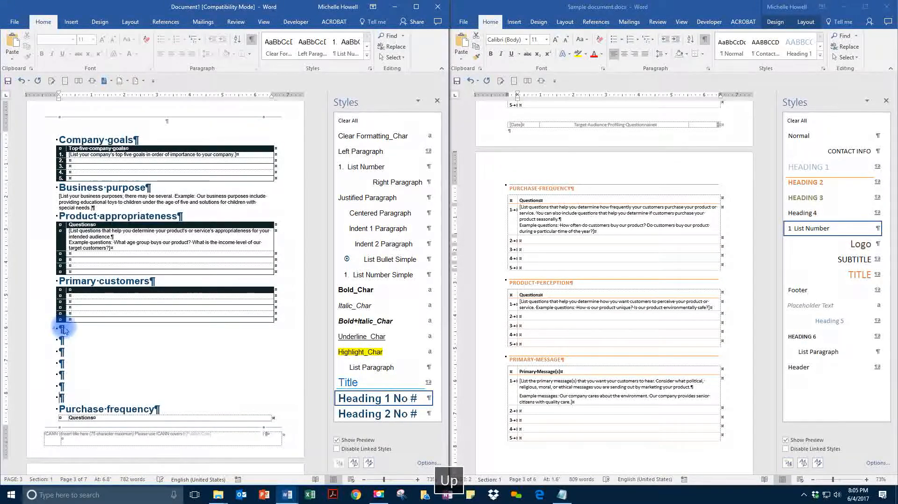
{"action": "left_click", "coordinate": [372, 151]}
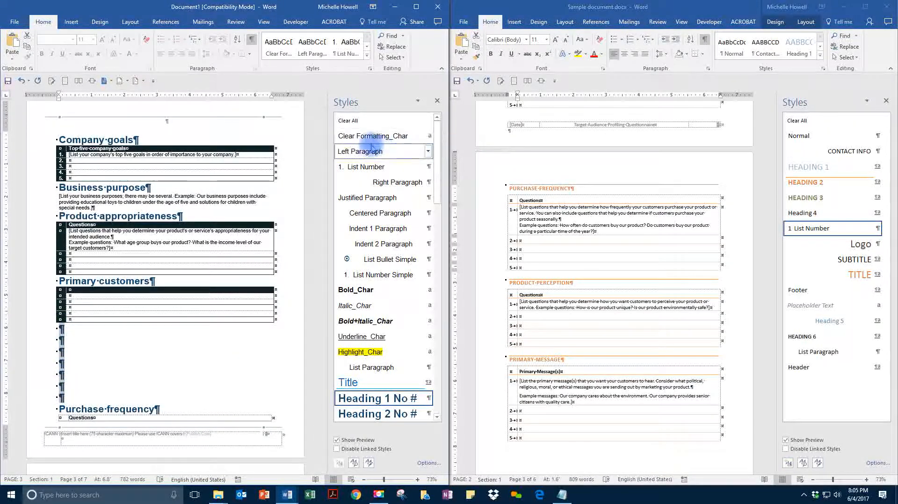
{"action": "key", "text": "ctrl+v"}
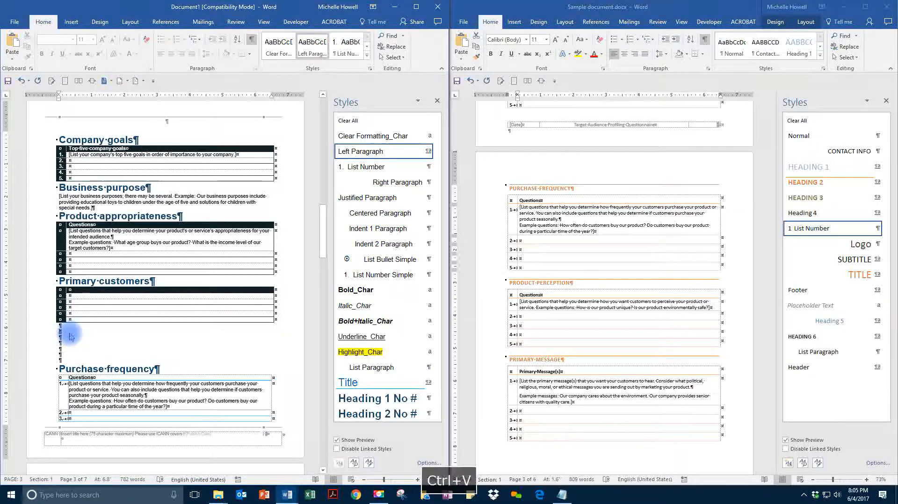
{"action": "key", "text": "ctrl+v"}
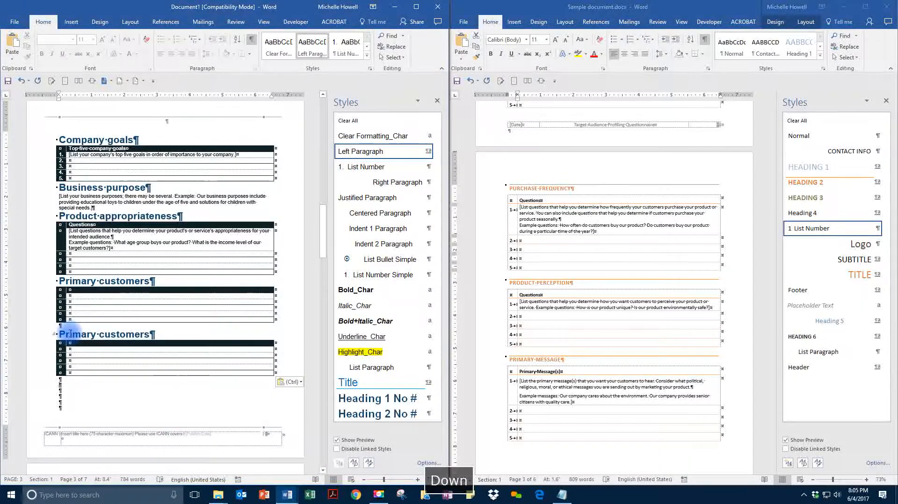
{"action": "scroll", "scroll_direction": "down", "scroll_amount": 3}
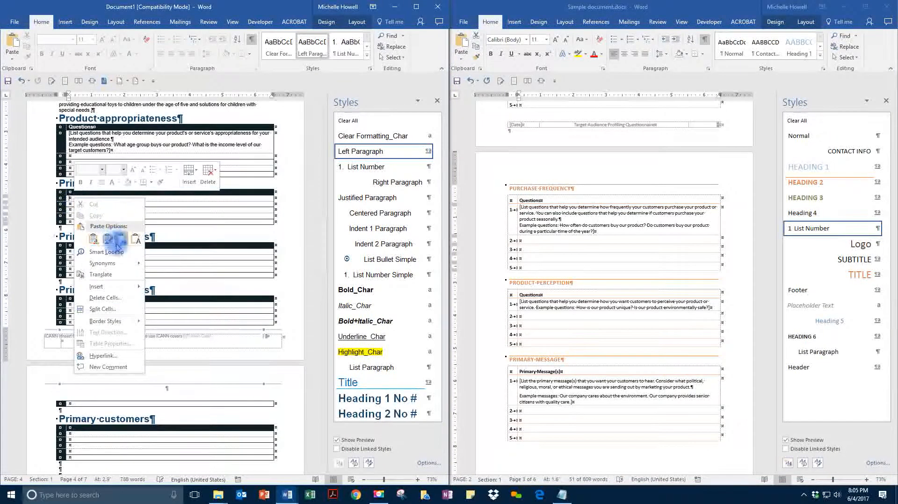
- Paste the purchase-frequency question text into the rows of the first copied table
{"action": "left_click", "coordinate": [93, 238]}
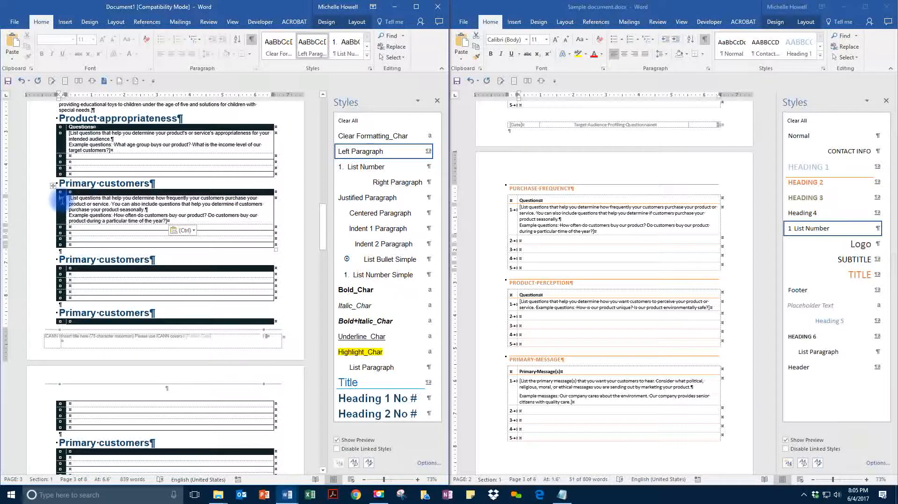
{"action": "left_click", "coordinate": [363, 167]}
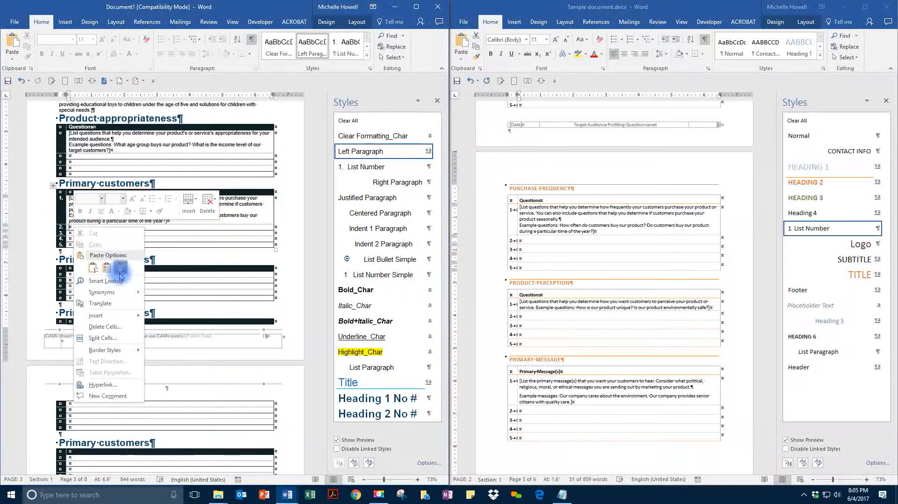
{"action": "left_click", "coordinate": [92, 267]}
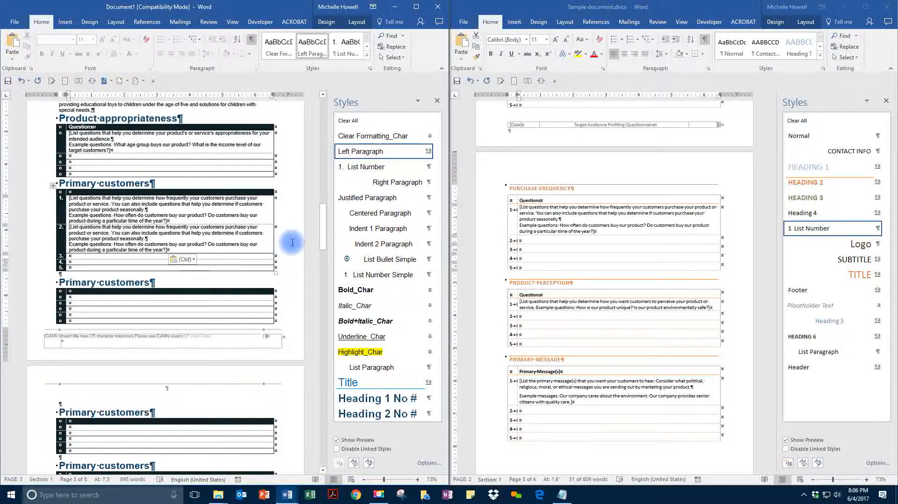
{"action": "mouse_move", "coordinate": [576, 176]}
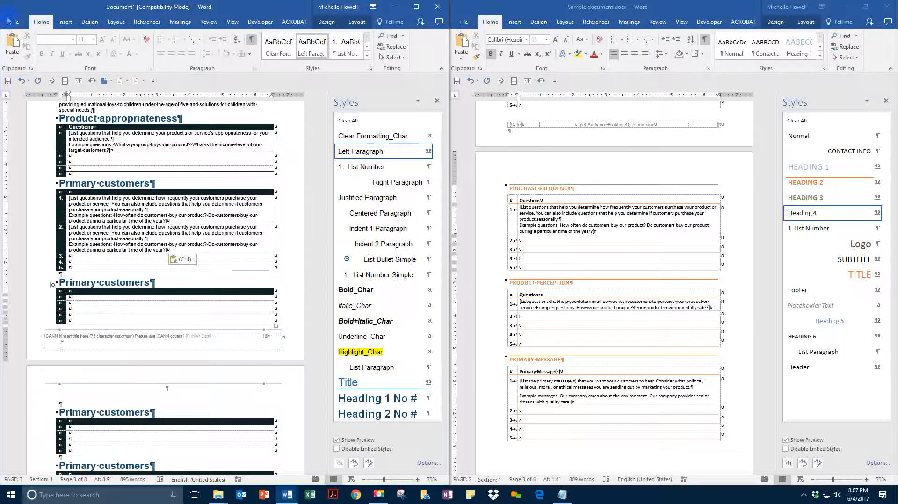
{"action": "left_click", "coordinate": [10, 22]}
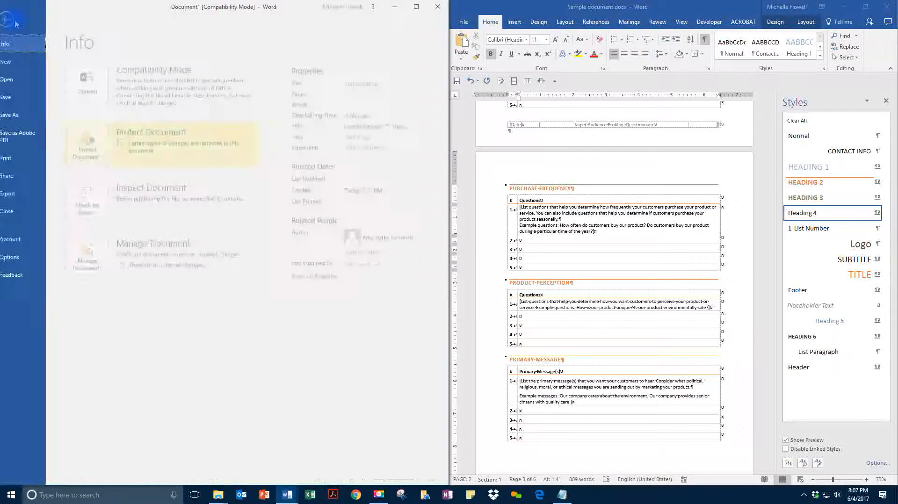
{"action": "left_click", "coordinate": [18, 62]}
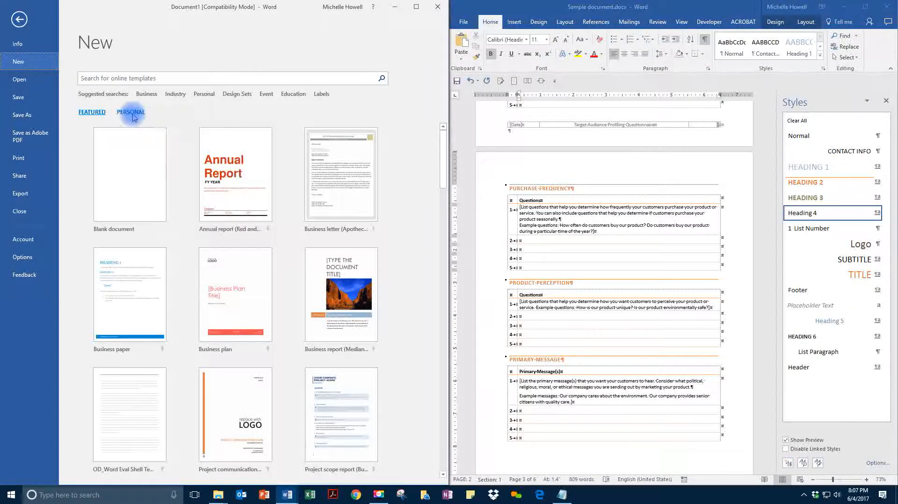
{"action": "left_click", "coordinate": [129, 111]}
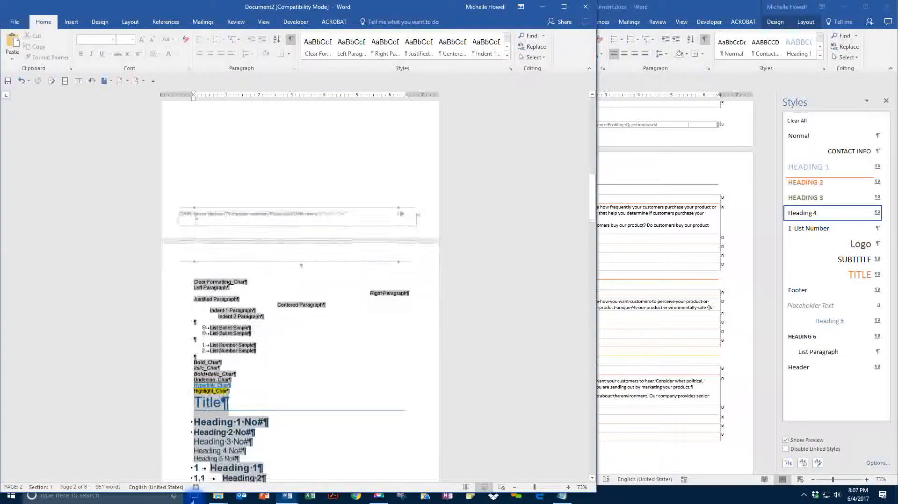
{"action": "scroll", "scroll_direction": "down", "scroll_amount": 3}
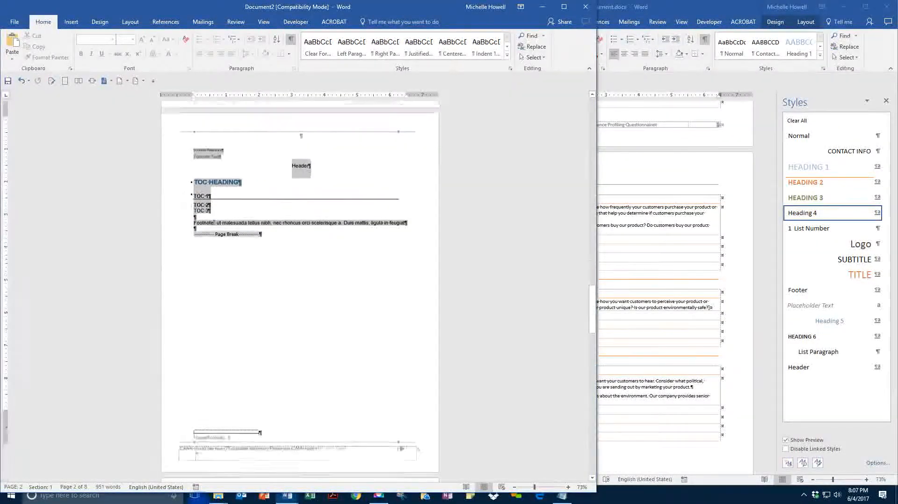
{"action": "scroll", "scroll_direction": "down", "scroll_amount": 3}
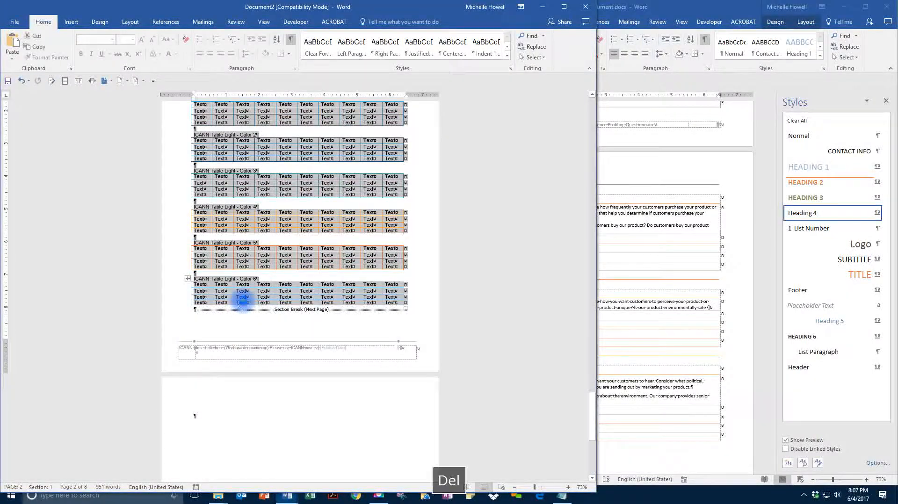
{"action": "key", "text": "Delete"}
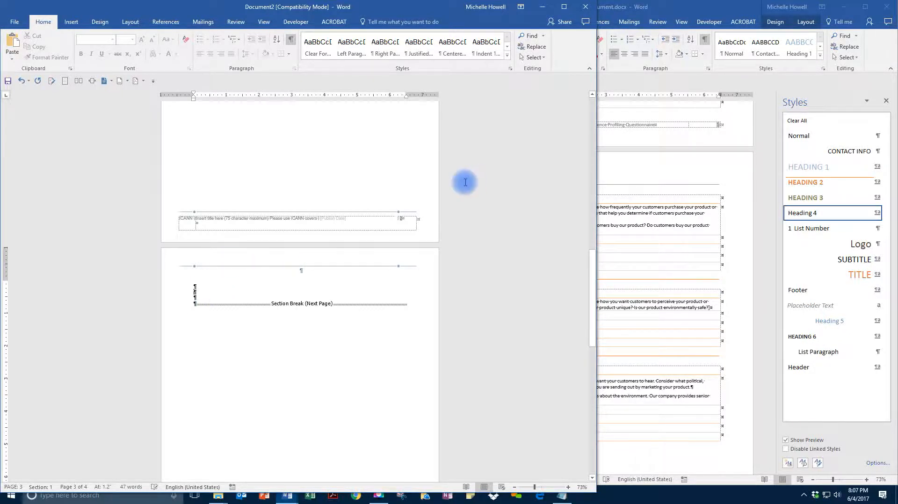
{"action": "mouse_move", "coordinate": [492, 171]}
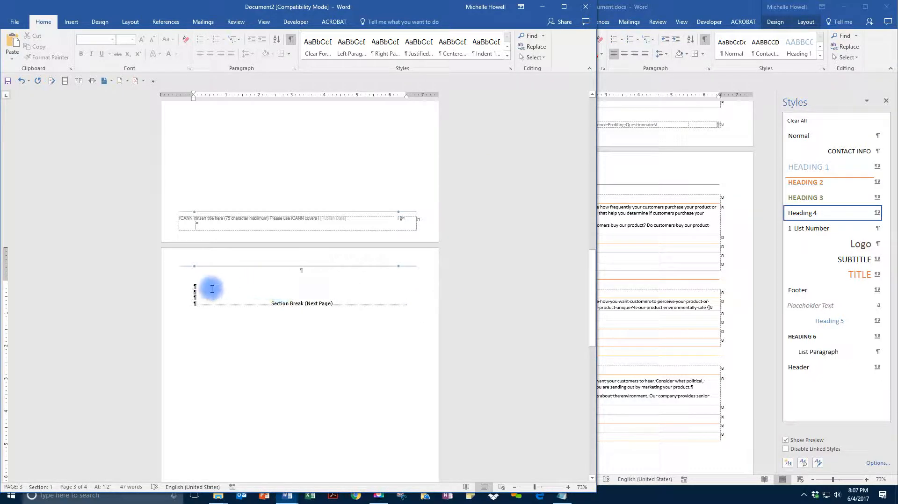
{"action": "mouse_move", "coordinate": [258, 278]}
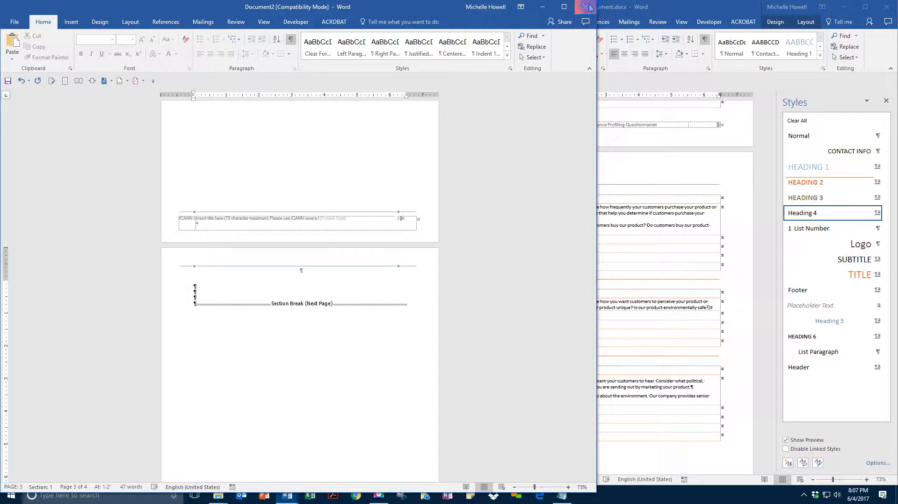
{"action": "left_click", "coordinate": [588, 6]}
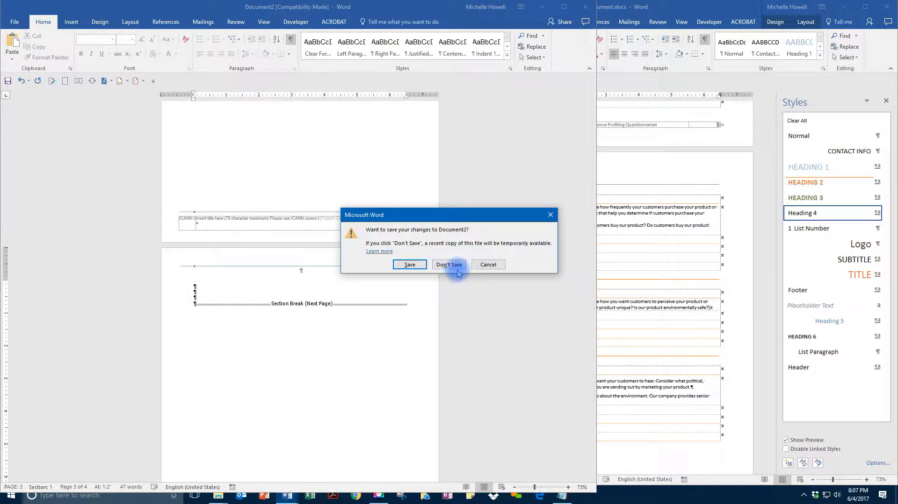
{"action": "left_click", "coordinate": [448, 264]}
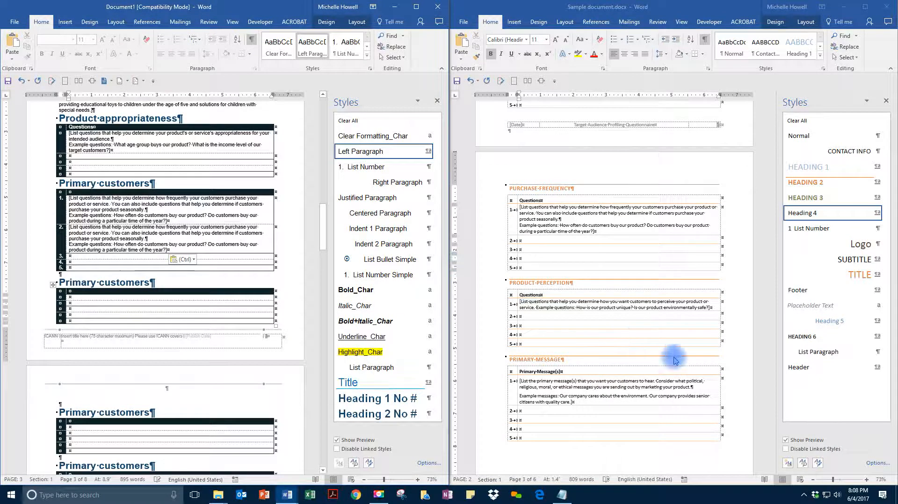
{"action": "mouse_move", "coordinate": [606, 362]}
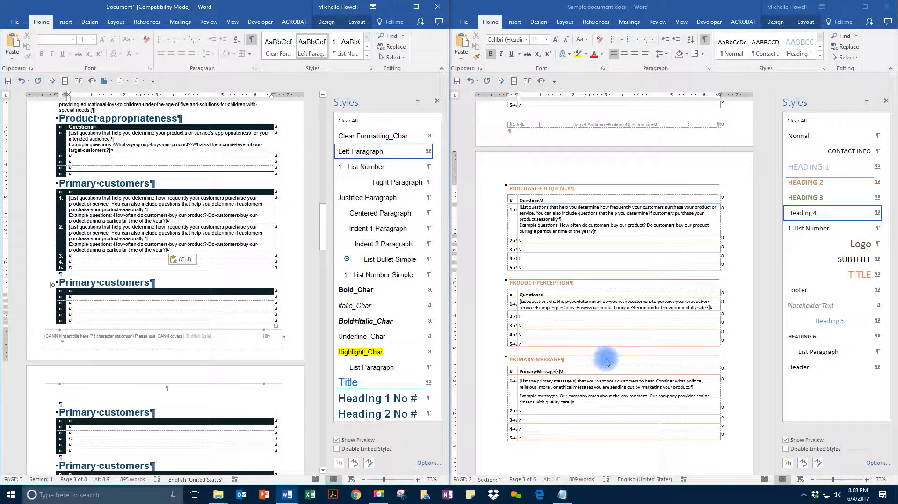
{"action": "mouse_move", "coordinate": [658, 350]}
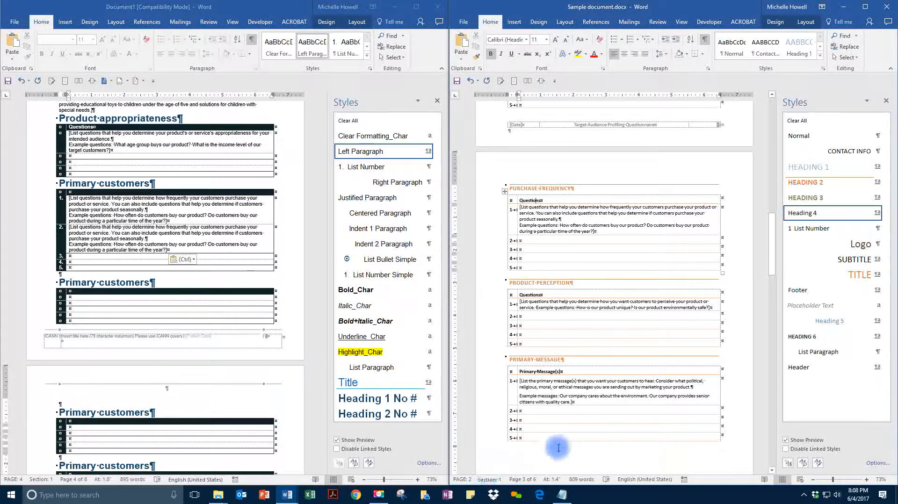
{"action": "mouse_move", "coordinate": [432, 439]}
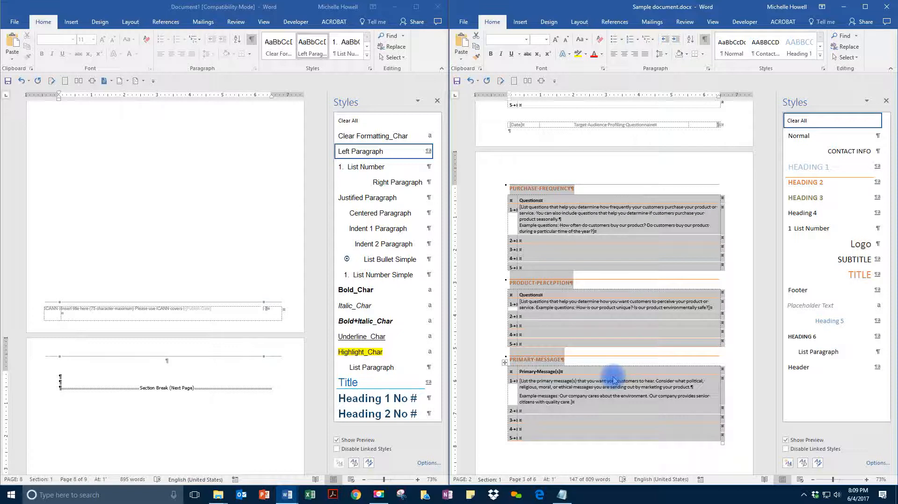
{"action": "key", "text": "ctrl+c"}
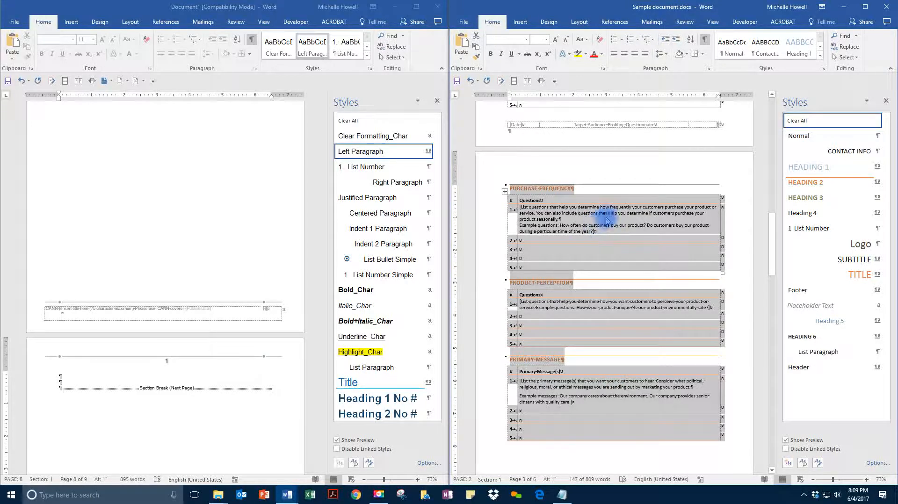
{"action": "right_click", "coordinate": [59, 381]}
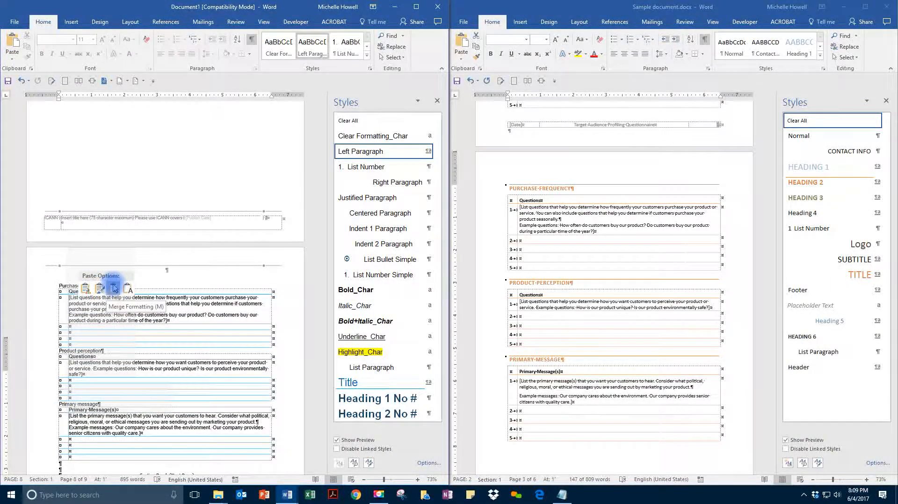
{"action": "right_click", "coordinate": [224, 323]}
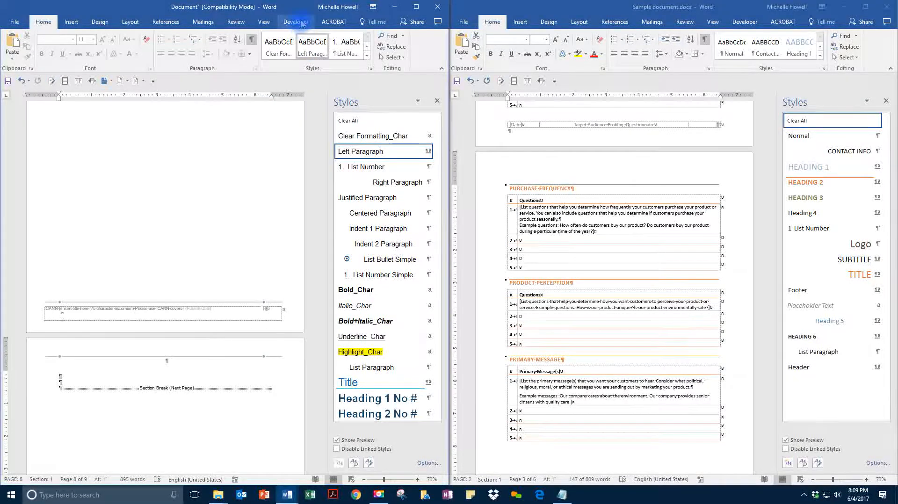
- Enforce Restrict Editing protection on the template with a password via Review > Protect
{"action": "left_click", "coordinate": [235, 21]}
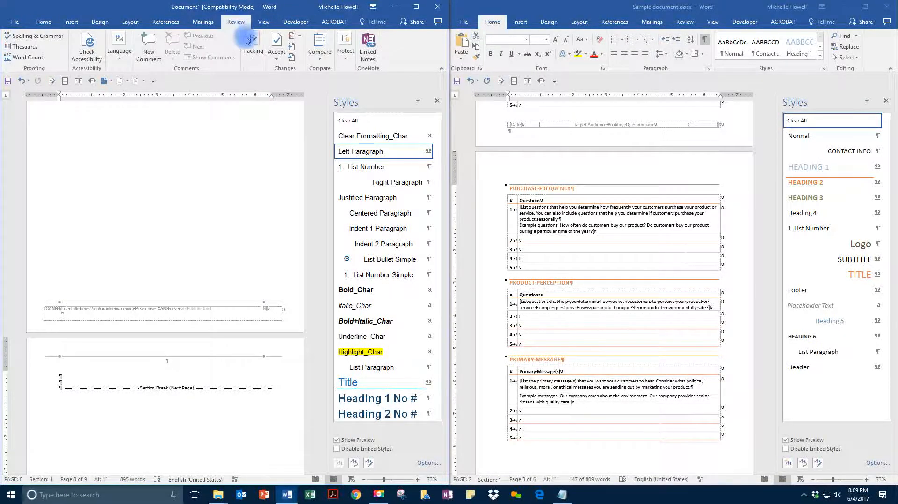
{"action": "left_click", "coordinate": [344, 48]}
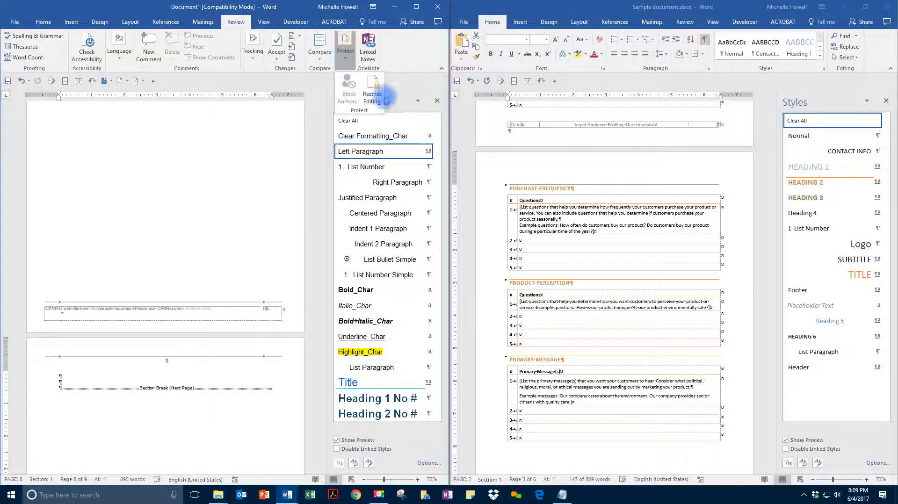
{"action": "left_click", "coordinate": [372, 92]}
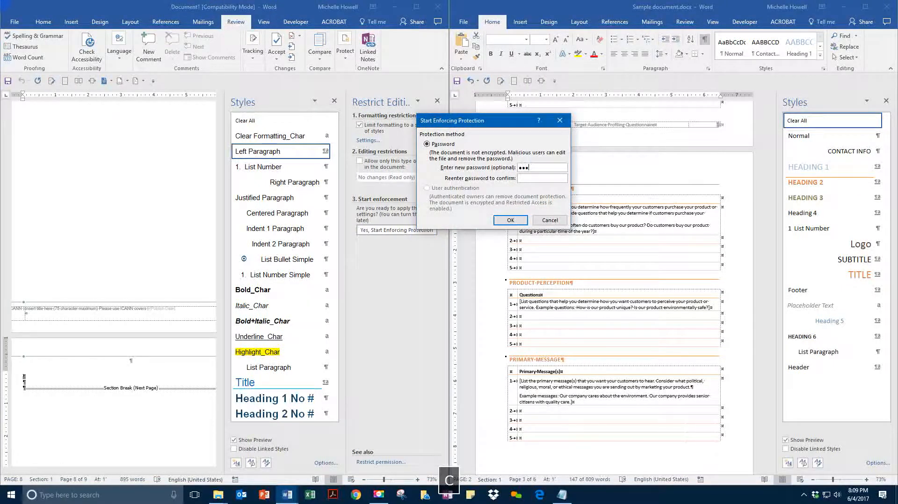
{"action": "key", "text": "Backspace"}
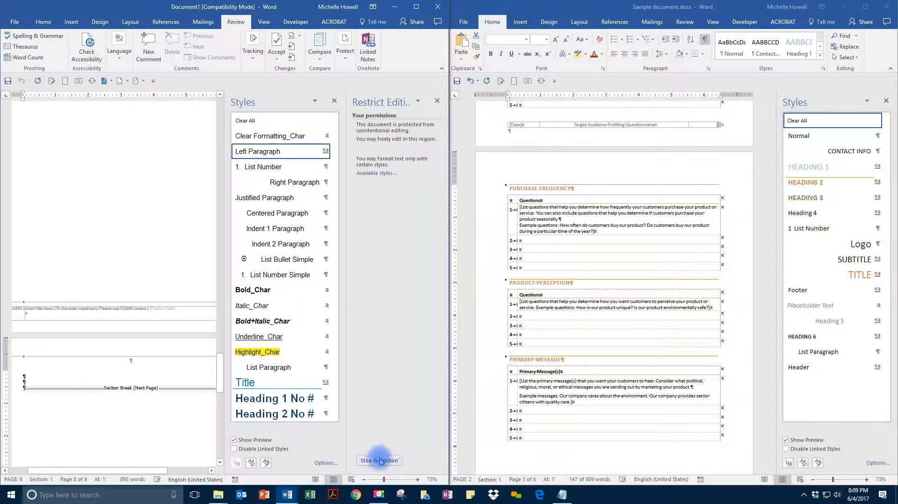
- Stop protection and close the Restrict Editing pane
{"action": "left_click", "coordinate": [379, 461]}
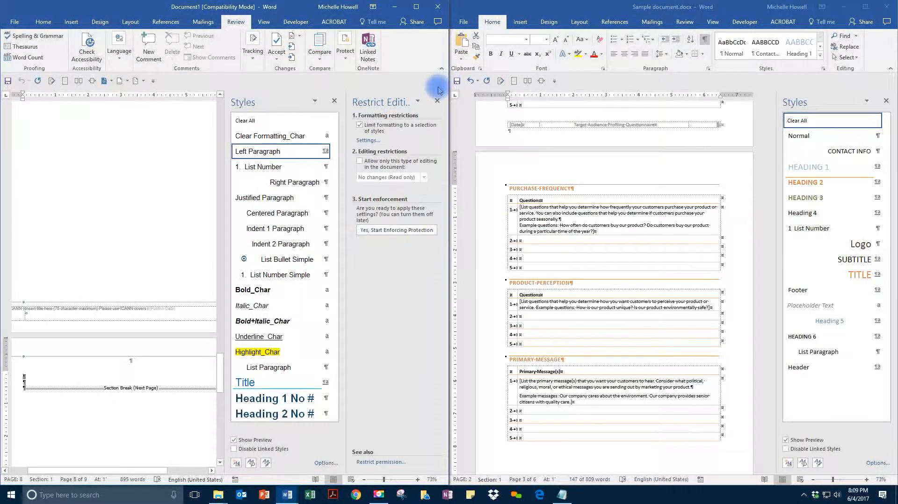
{"action": "left_click", "coordinate": [438, 101]}
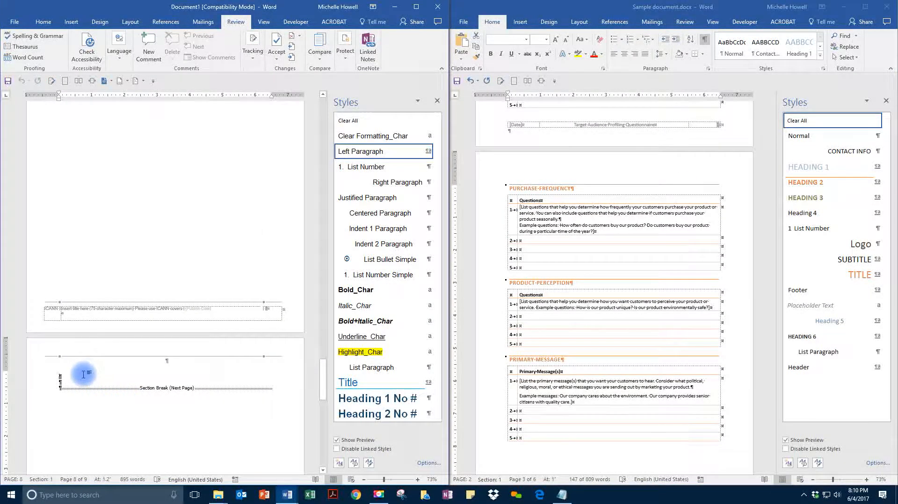
{"action": "right_click", "coordinate": [83, 376]}
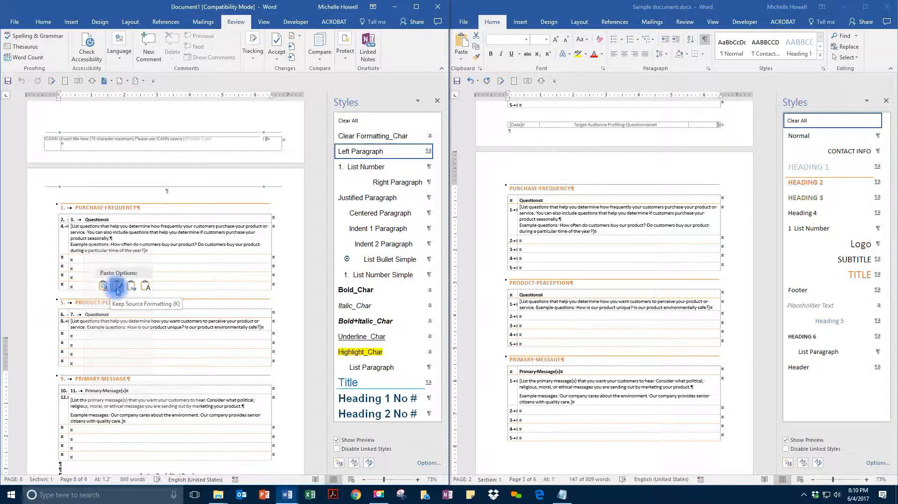
{"action": "left_click", "coordinate": [116, 285]}
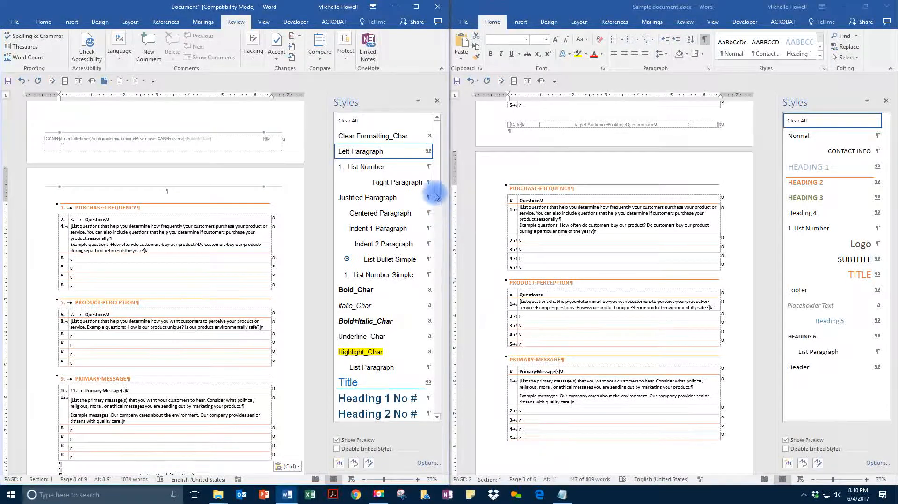
{"action": "scroll", "scroll_direction": "down", "scroll_amount": 3}
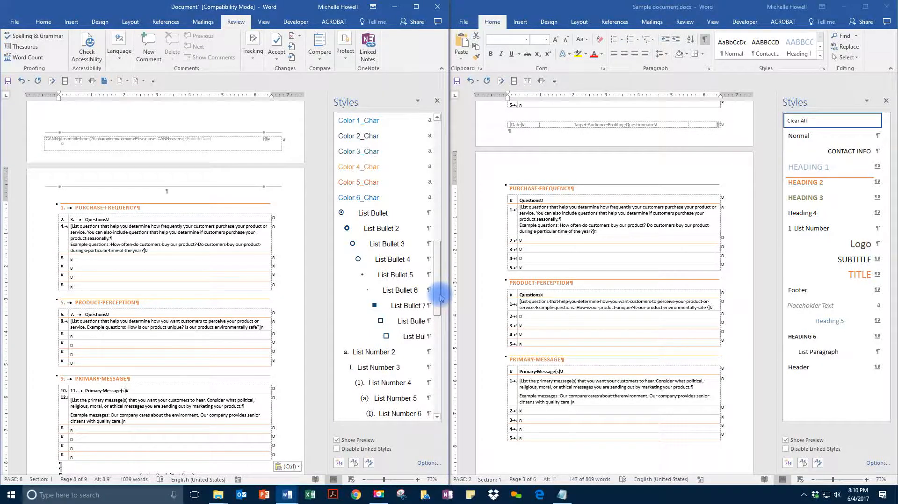
{"action": "scroll", "scroll_direction": "down", "scroll_amount": 3}
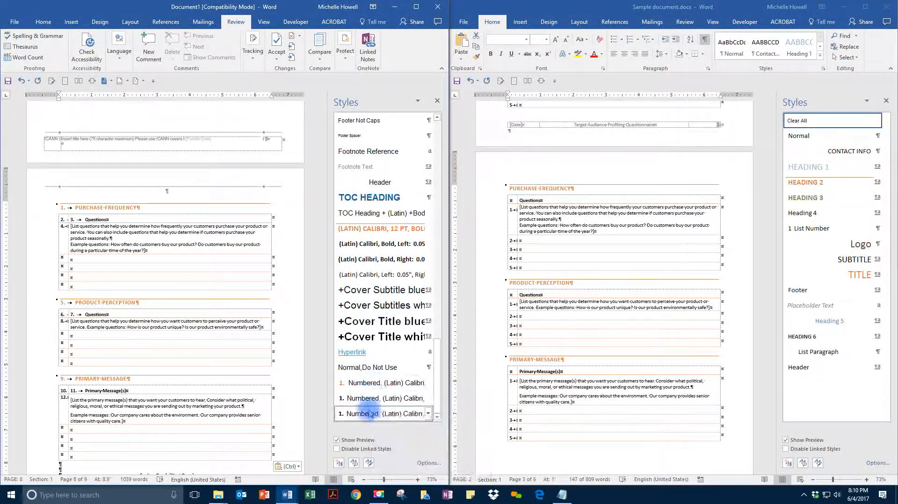
{"action": "mouse_move", "coordinate": [370, 413]}
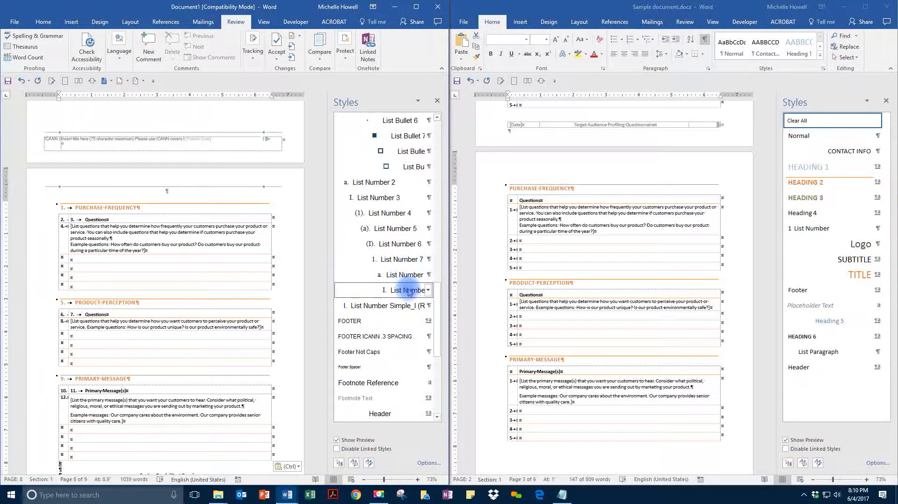
{"action": "mouse_move", "coordinate": [381, 305]}
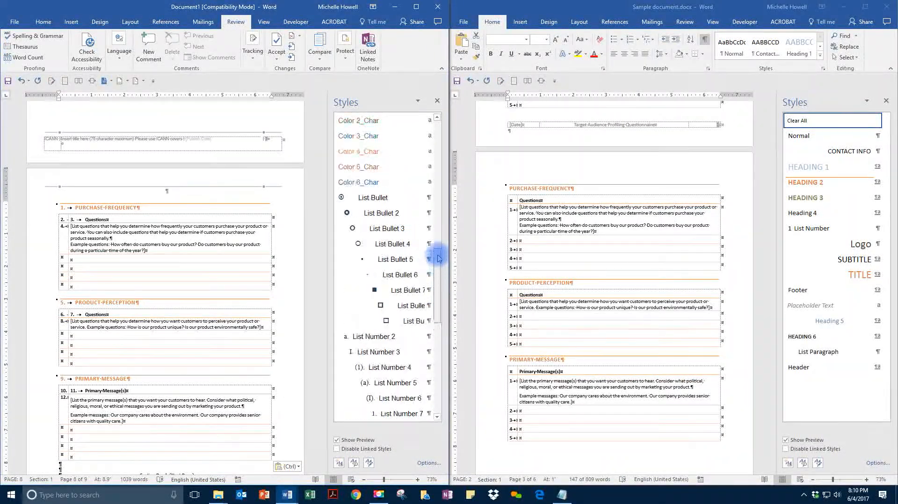
{"action": "scroll", "scroll_direction": "down", "scroll_amount": 3}
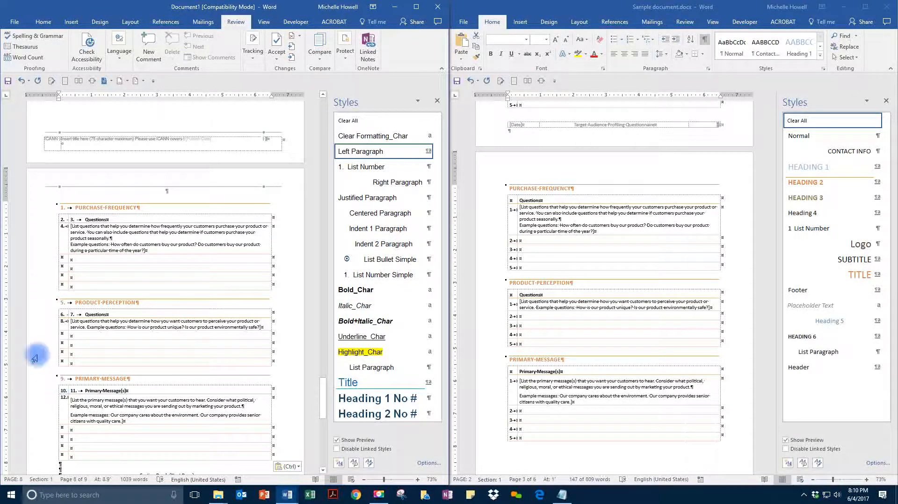
{"action": "key", "text": "ctrl+z"}
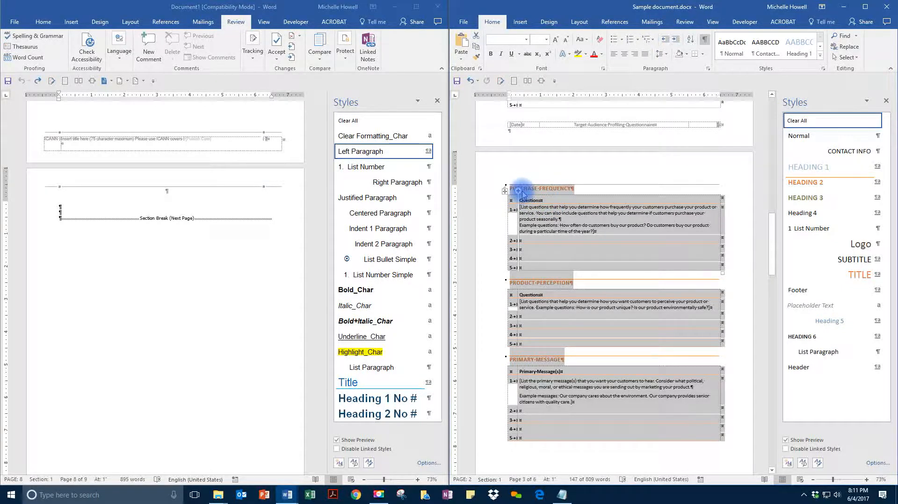
- Copy the three questionnaire sections and paste them into the template via Paste Special as HTML Format
{"action": "right_click", "coordinate": [539, 189]}
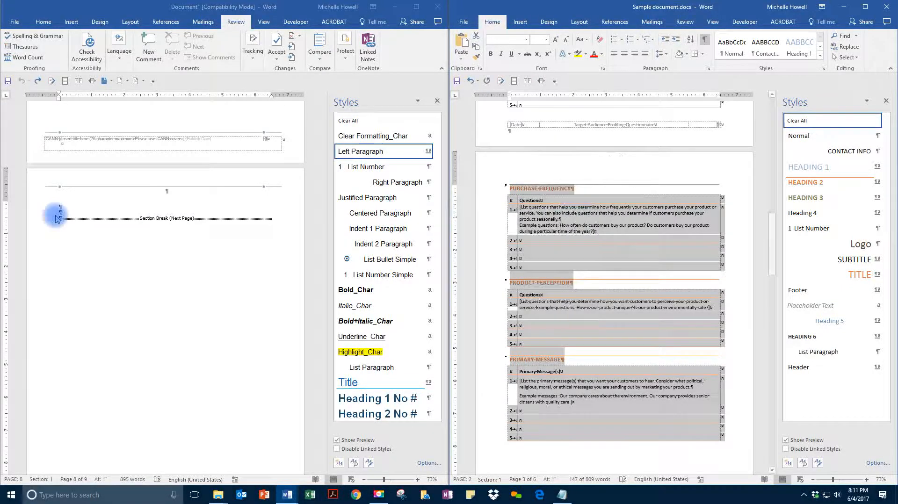
{"action": "right_click", "coordinate": [56, 214]}
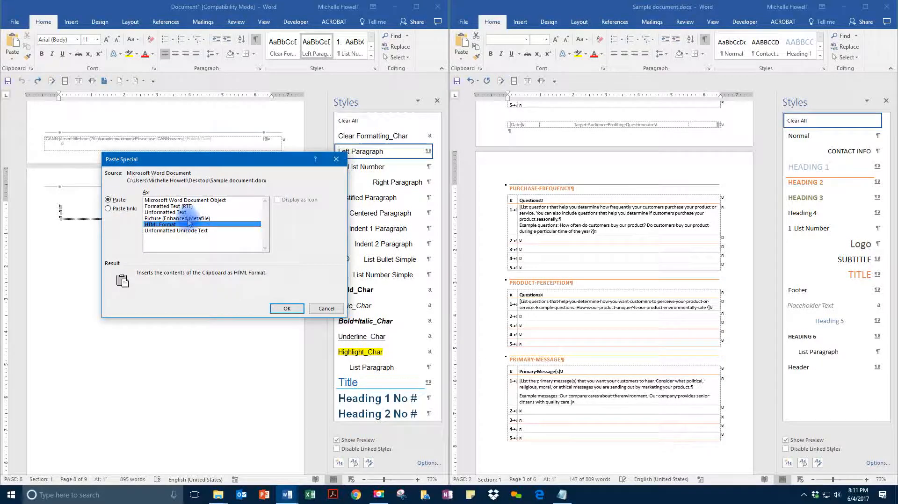
{"action": "left_click", "coordinate": [287, 308]}
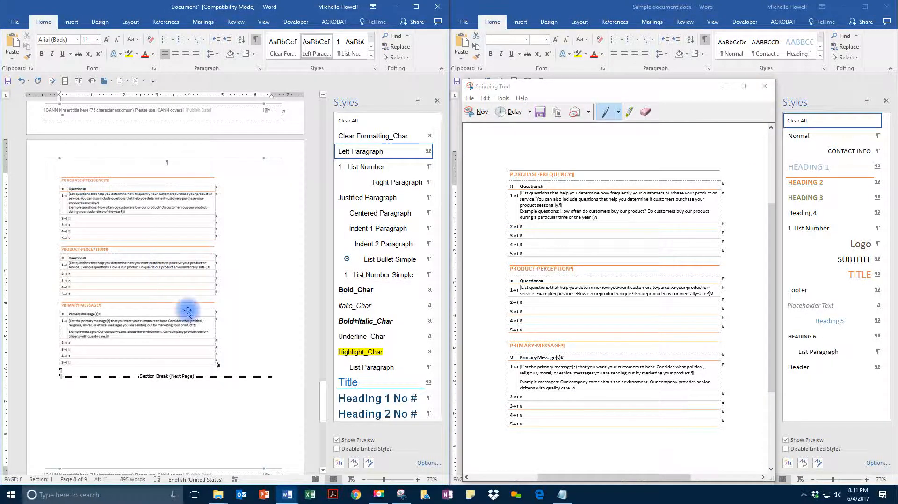
- Paste the Snipping Tool capture of the sections into Document1 as a picture
{"action": "left_click", "coordinate": [188, 310]}
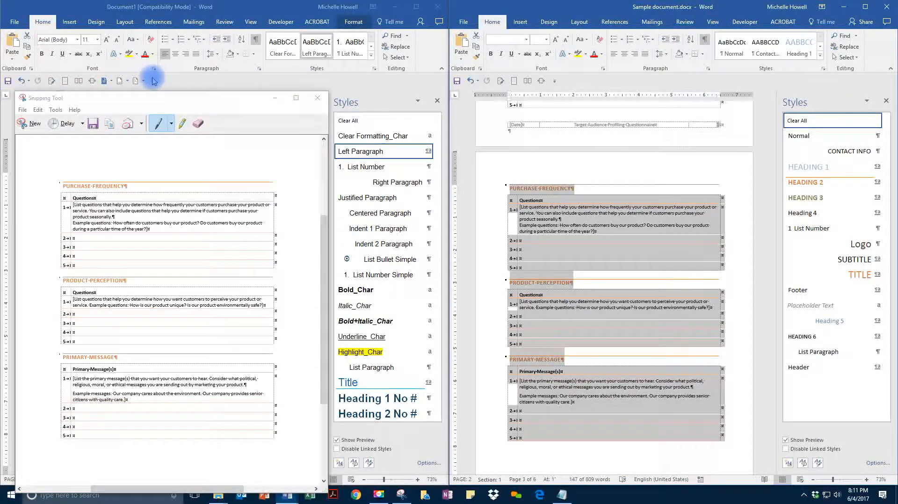
- Preview the sample questionnaire via Print Preview and Print, then return to the maximized template
{"action": "left_click", "coordinate": [152, 81]}
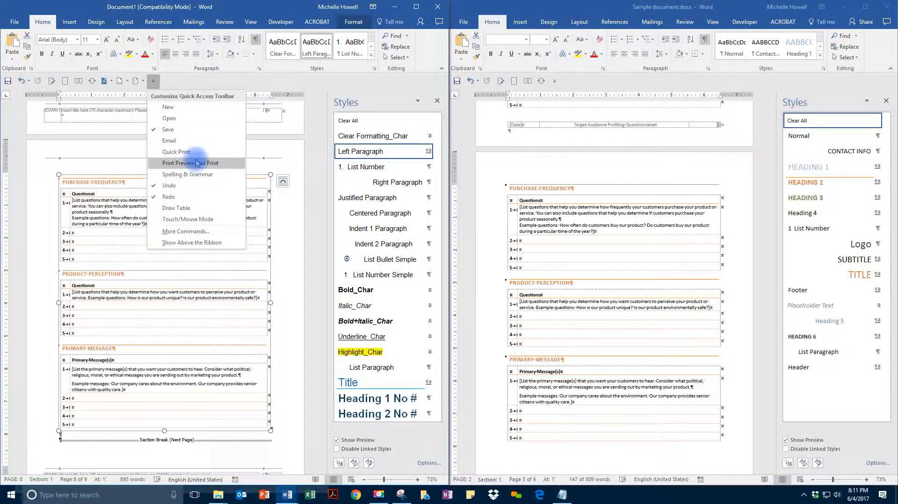
{"action": "mouse_move", "coordinate": [556, 81]}
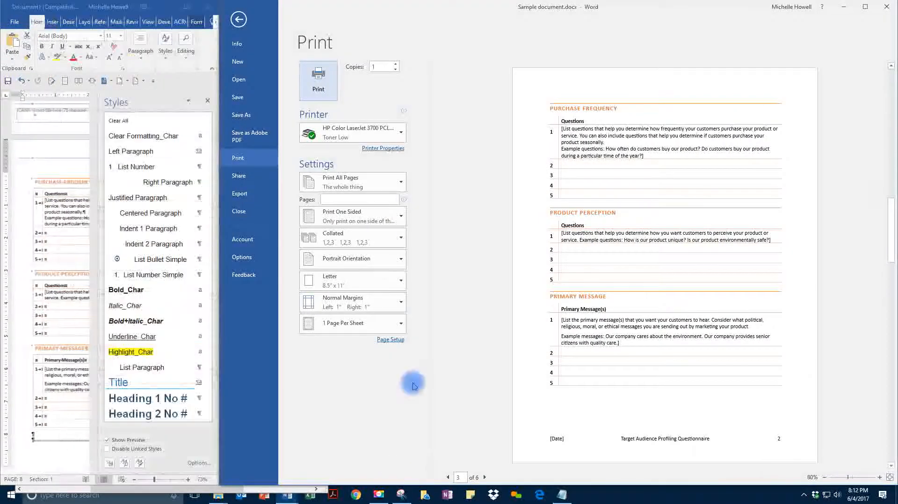
{"action": "left_click", "coordinate": [400, 495]}
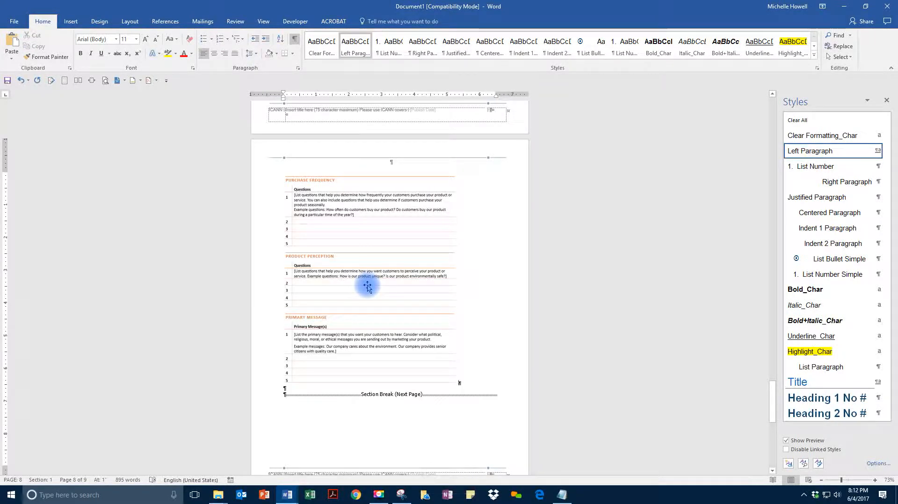
- Place the cursor below the Qualitative questions table and add a page break there
{"action": "left_click", "coordinate": [368, 286]}
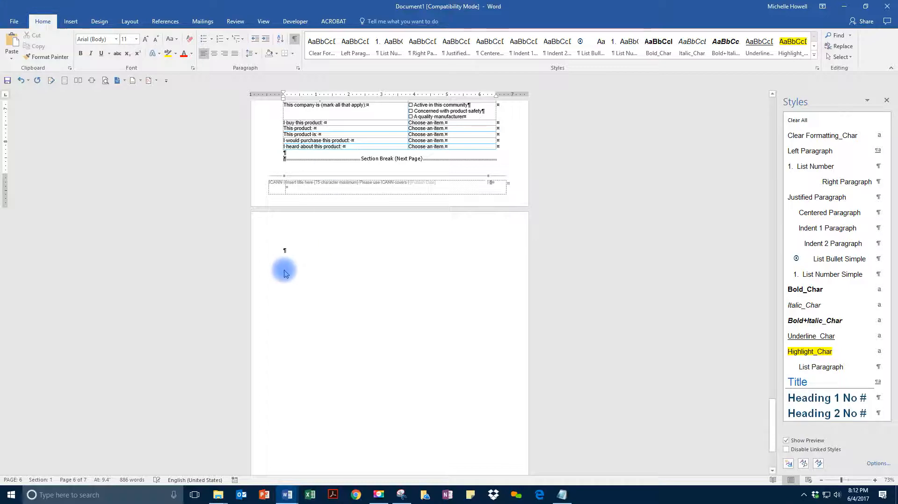
{"action": "scroll", "scroll_direction": "down", "scroll_amount": 3}
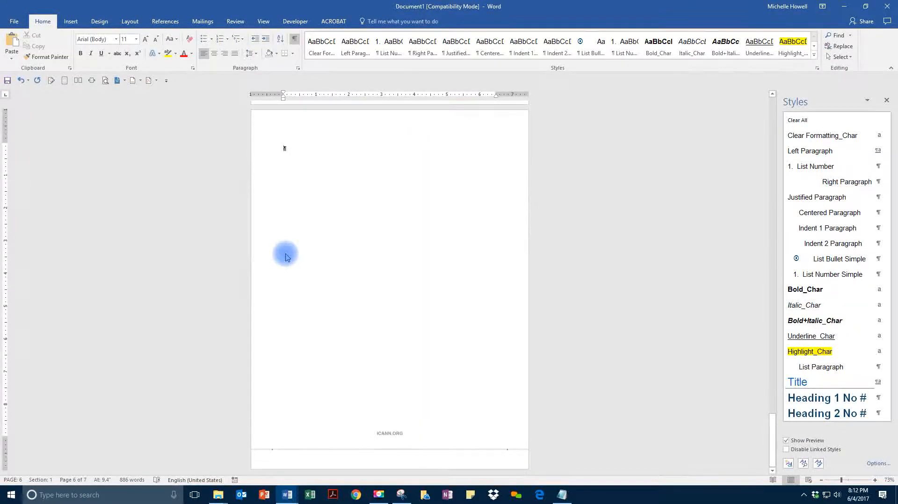
{"action": "scroll", "scroll_direction": "down", "scroll_amount": 3}
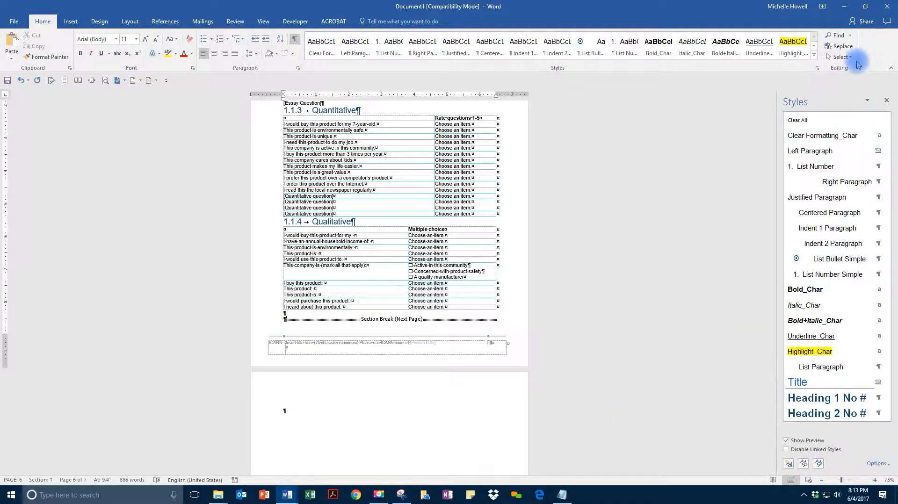
{"action": "mouse_move", "coordinate": [857, 65]}
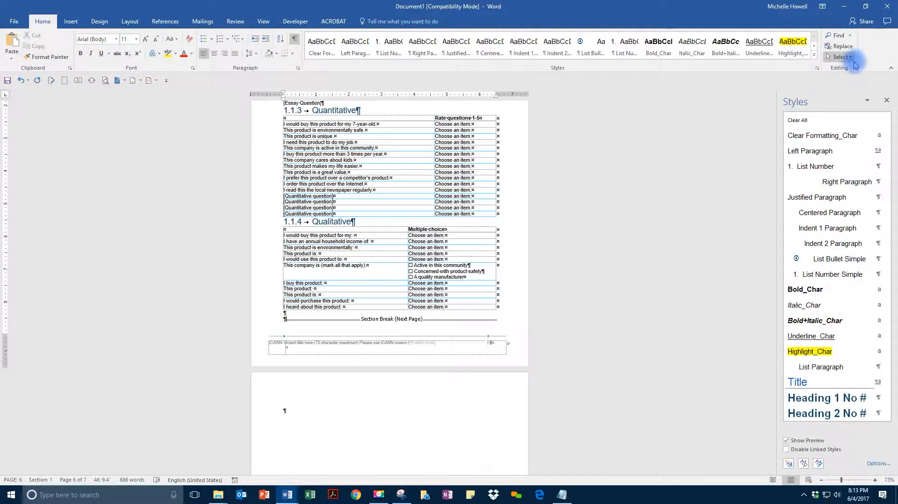
{"action": "mouse_move", "coordinate": [840, 57]}
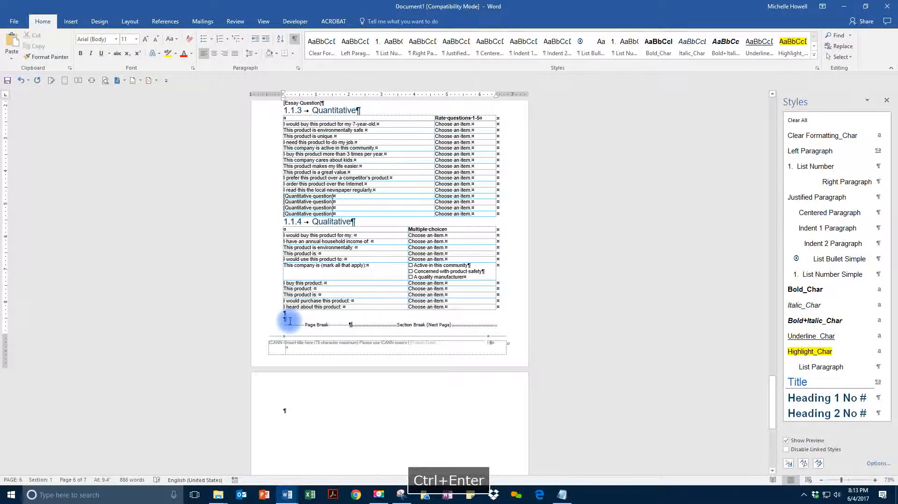
- Push the section break down onto a new blank page 7 with two Enter presses
{"action": "key", "text": "enter"}
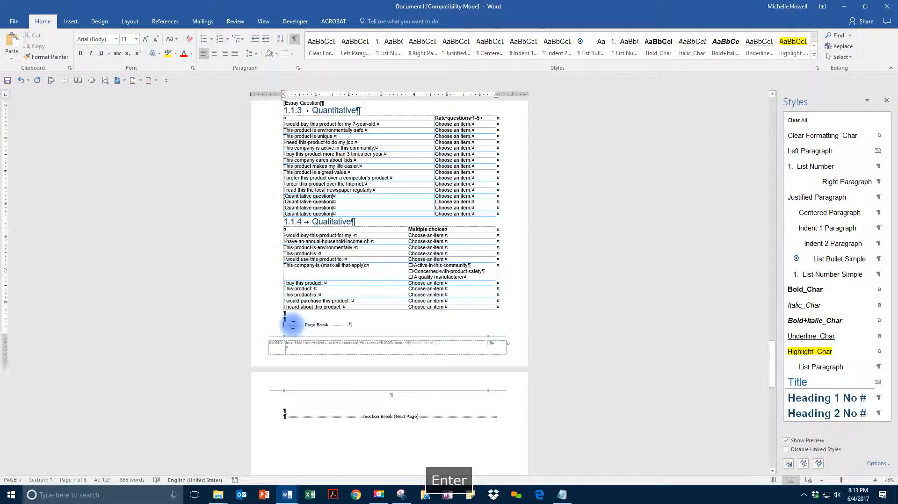
{"action": "key", "text": "Enter"}
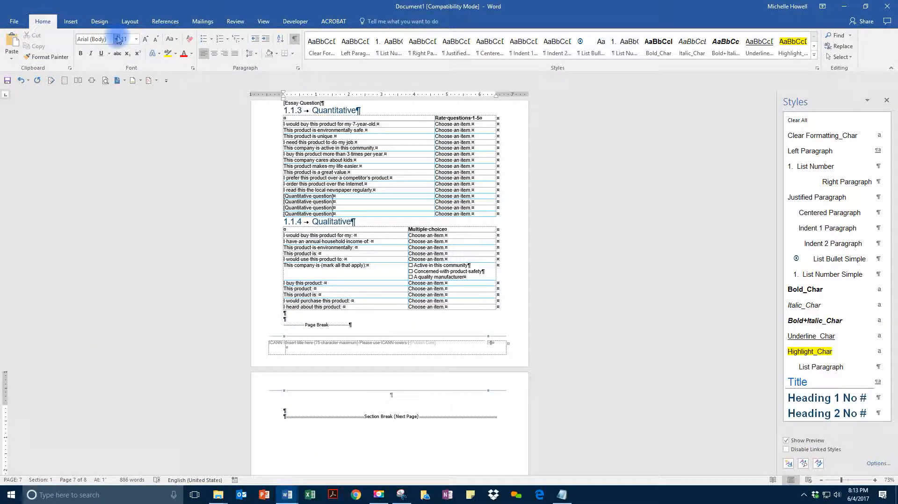
- Start enforcing protection from Review > Restrict Editing, then switch to the ICANN web page
{"action": "left_click", "coordinate": [235, 21]}
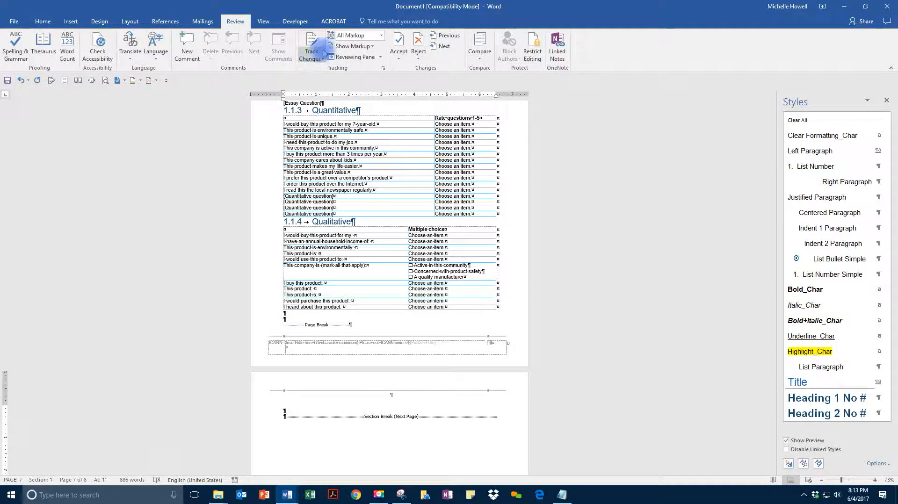
{"action": "left_click", "coordinate": [531, 46]}
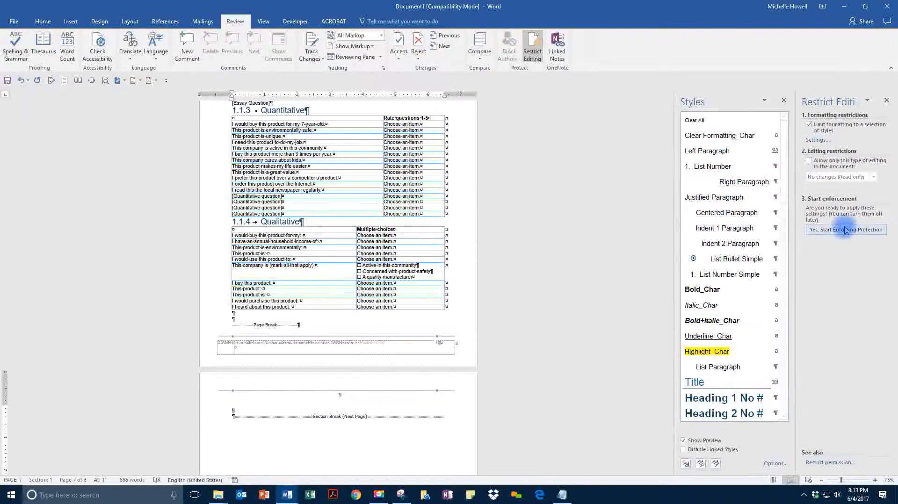
{"action": "left_click", "coordinate": [846, 230]}
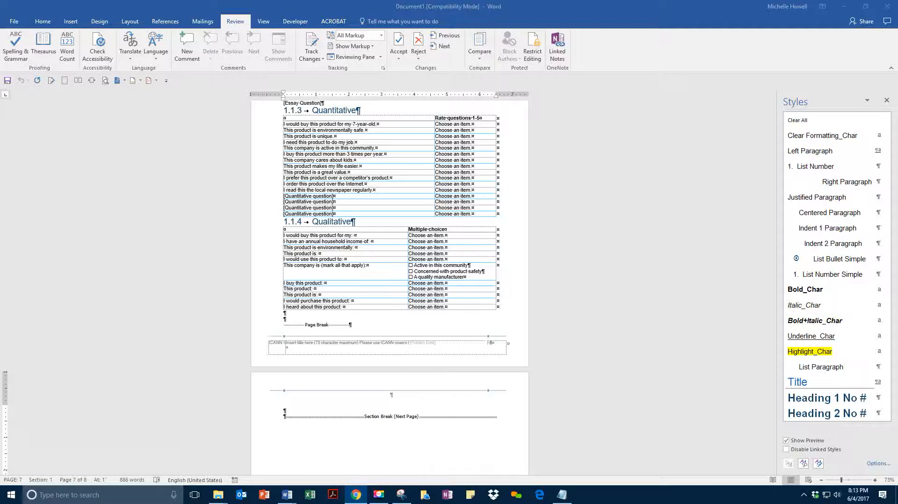
{"action": "left_click", "coordinate": [355, 495]}
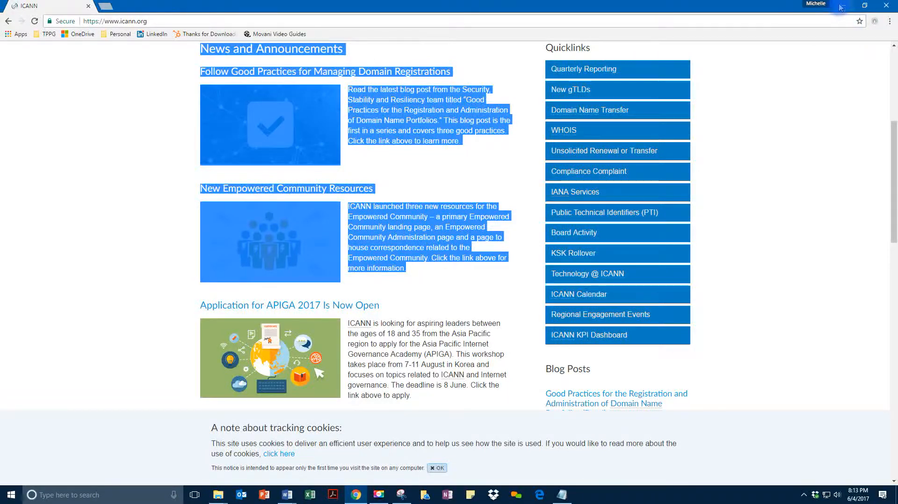
- Paste the copied ICANN News and Announcements stories onto the new Word page
{"action": "left_click", "coordinate": [287, 498]}
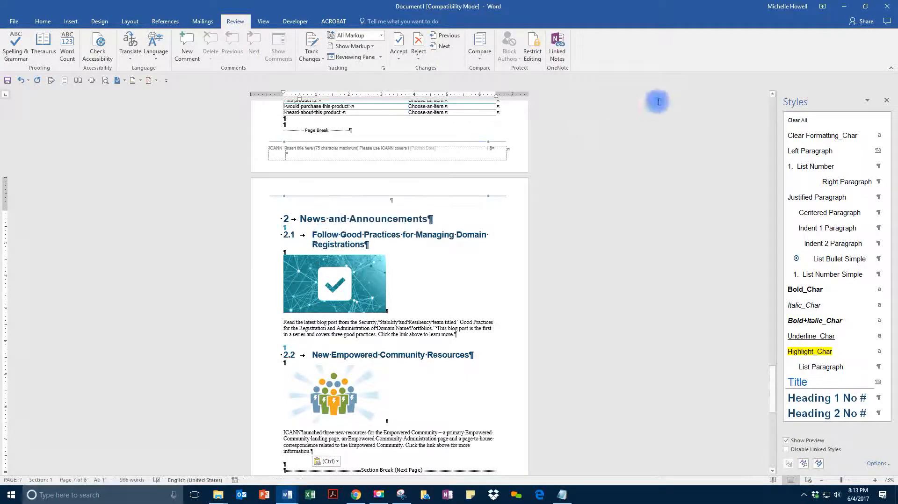
- Inspect the pasted paragraph and News and Announcements heading styles with the Style Inspector
{"action": "left_click", "coordinate": [42, 21]}
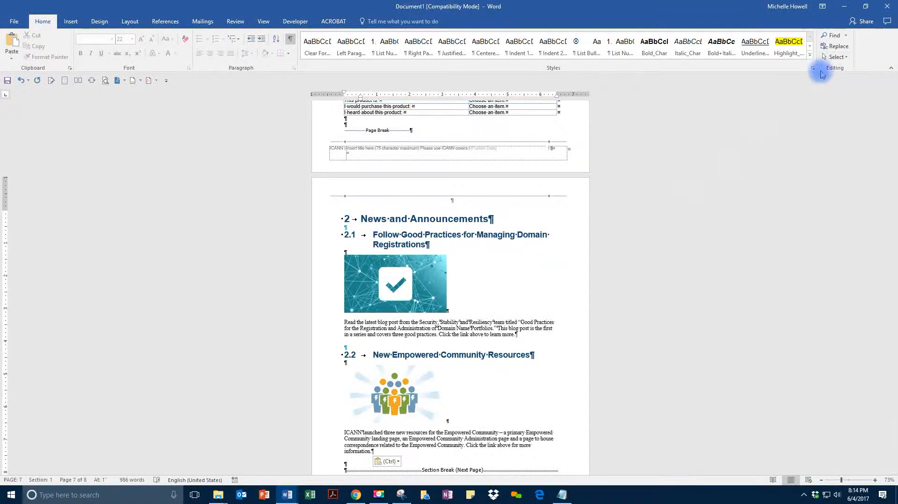
{"action": "left_click", "coordinate": [810, 67]}
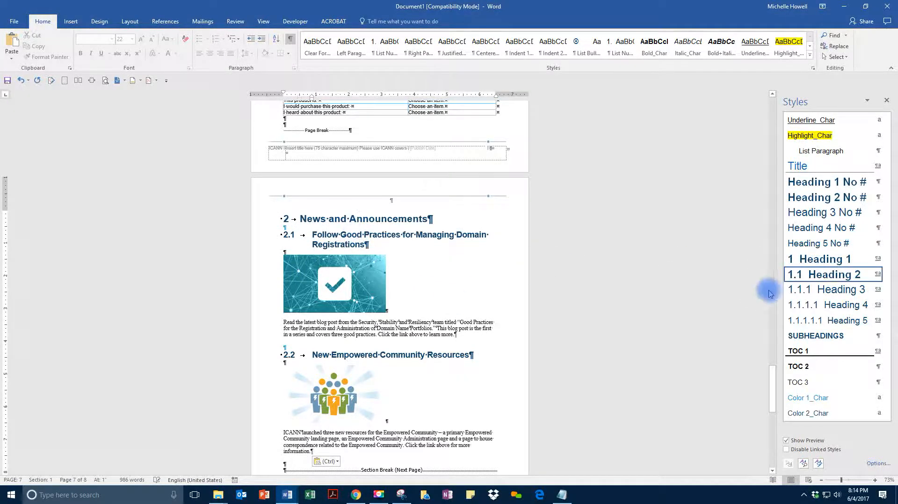
{"action": "left_click", "coordinate": [335, 283]}
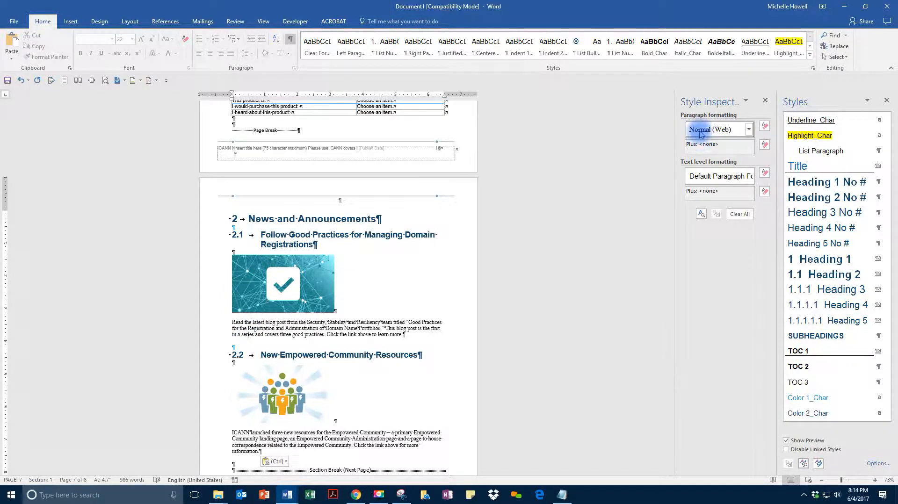
{"action": "left_click", "coordinate": [235, 234]}
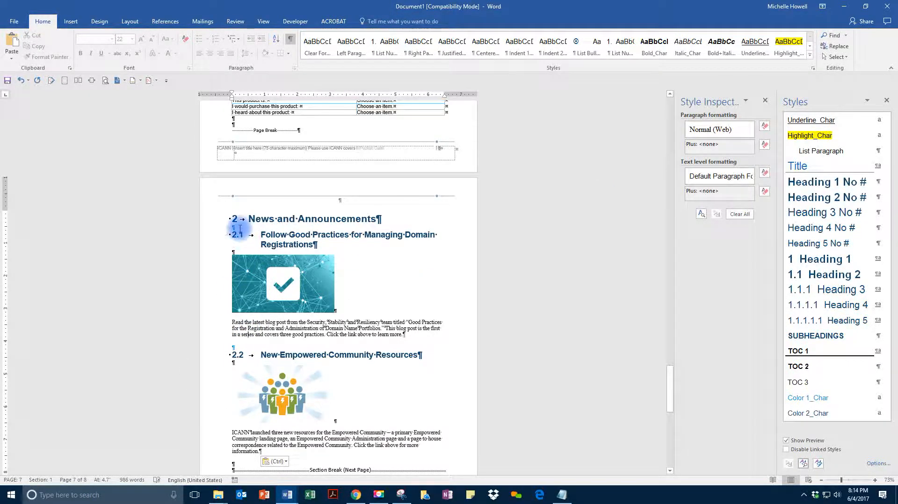
{"action": "left_click", "coordinate": [234, 219]}
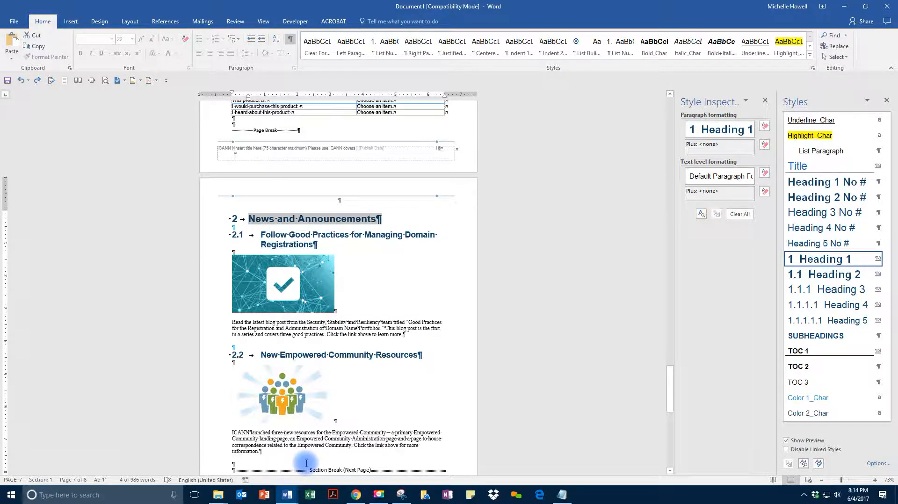
{"action": "mouse_move", "coordinate": [218, 222]}
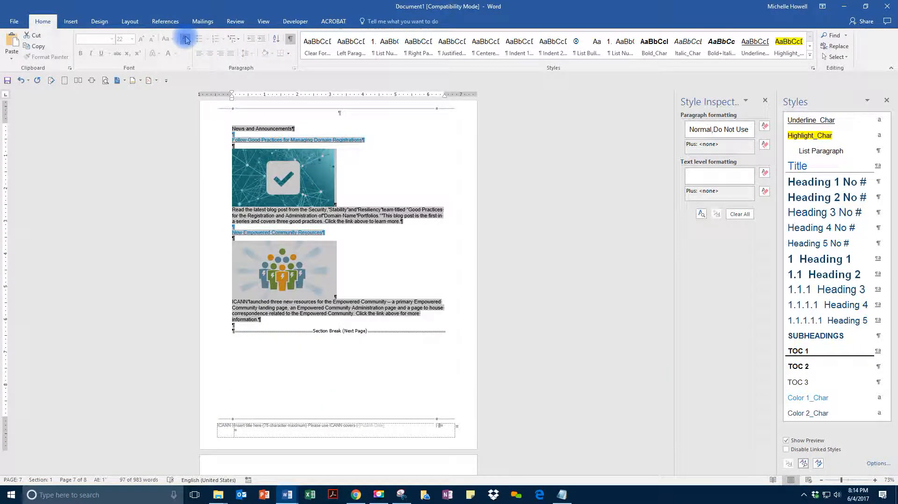
- Apply Left Paragraph to the stories and Heading 1 No # to the two story titles
{"action": "left_click", "coordinate": [810, 120]}
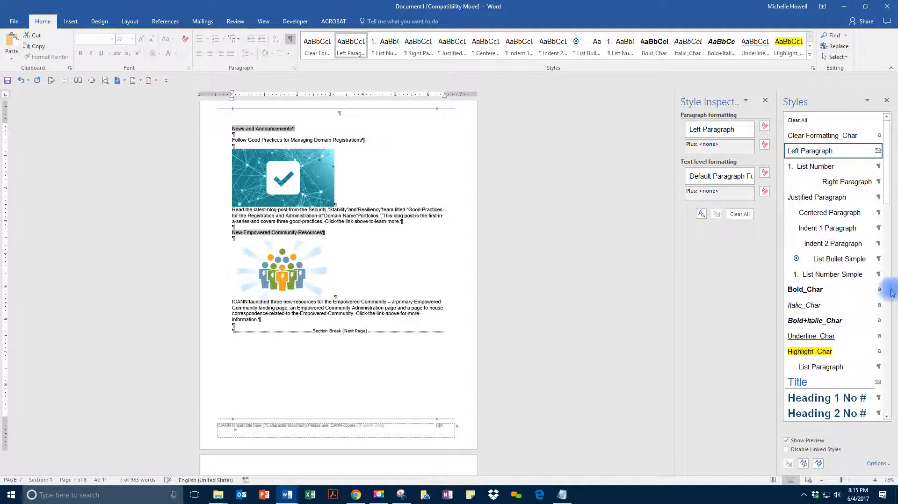
{"action": "left_click", "coordinate": [826, 275]}
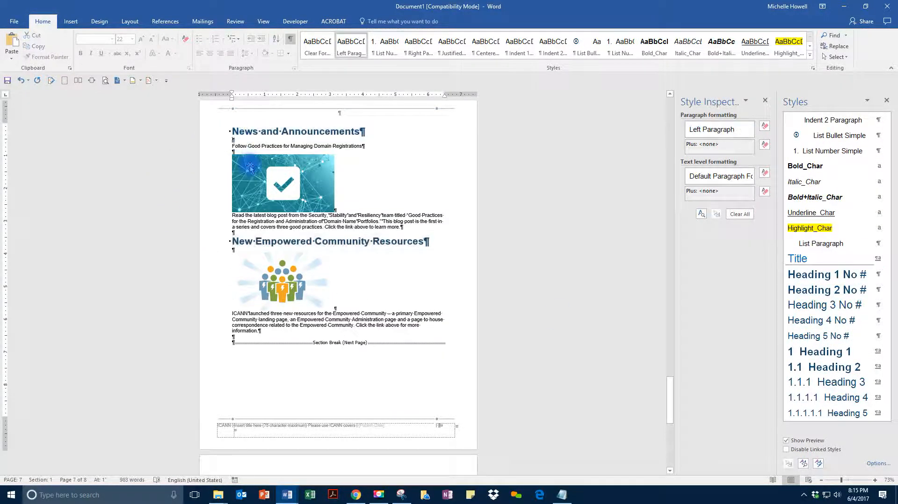
{"action": "mouse_move", "coordinate": [240, 146]}
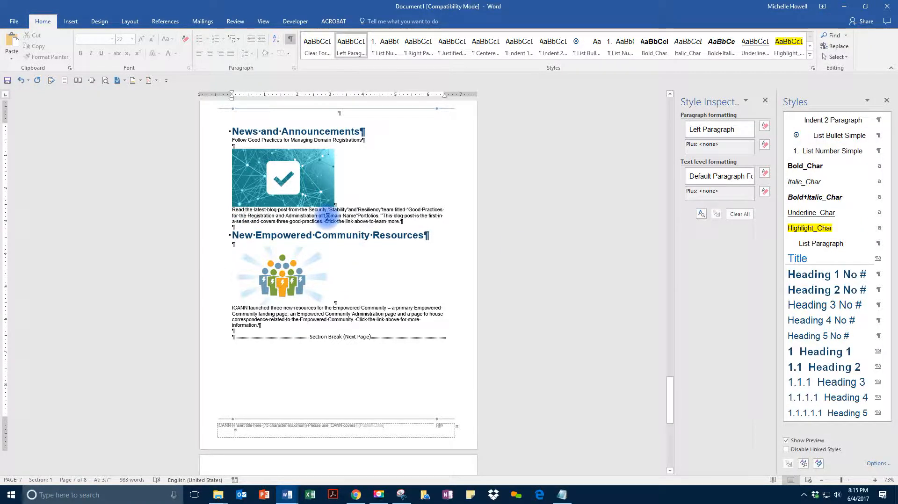
- Center the first check-mark story image with the Centered Paragraph style
{"action": "left_click", "coordinate": [282, 177]}
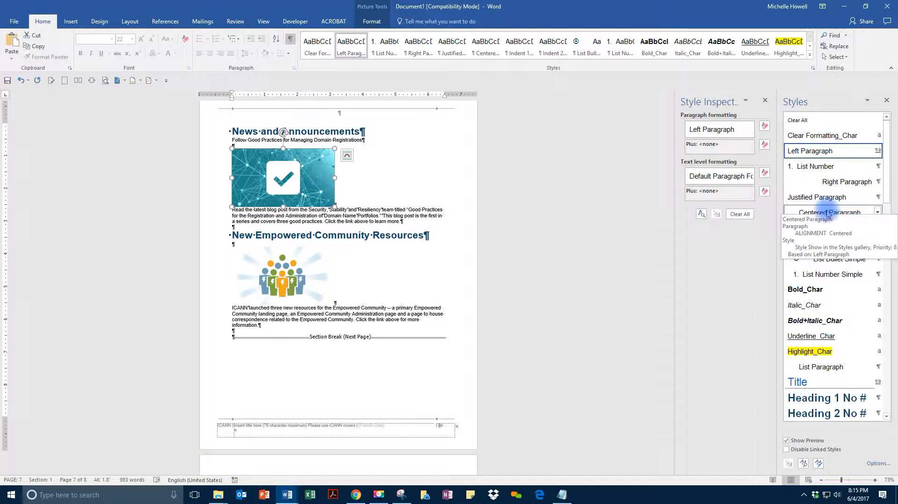
{"action": "left_click", "coordinate": [830, 212]}
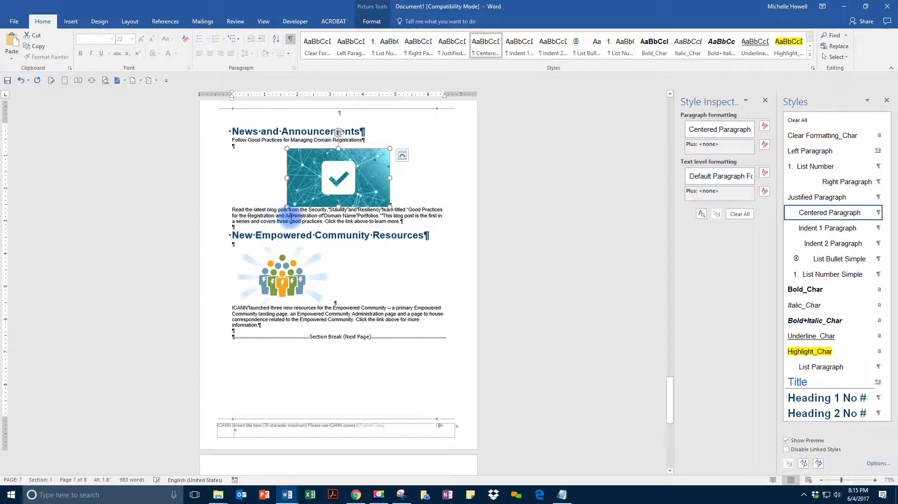
{"action": "left_click", "coordinate": [810, 151]}
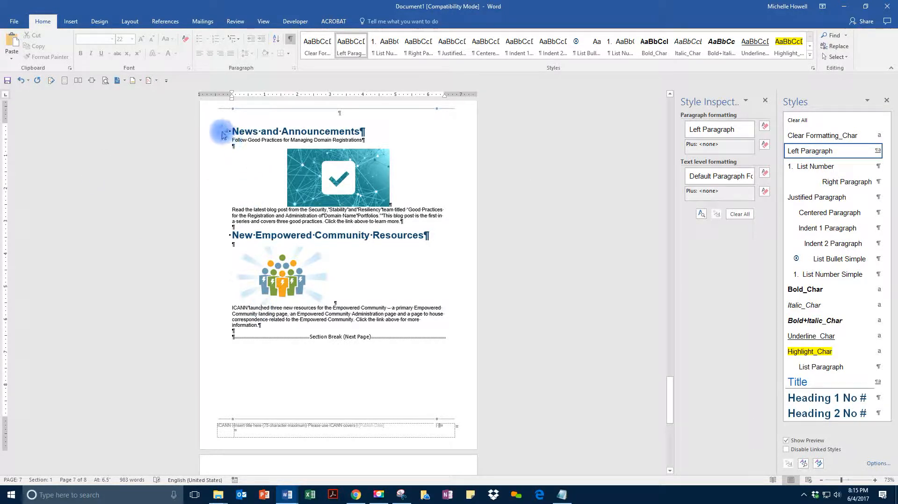
- Recopy the selected news stories from the ICANN page and return to Word
{"action": "triple_click", "coordinate": [296, 131]}
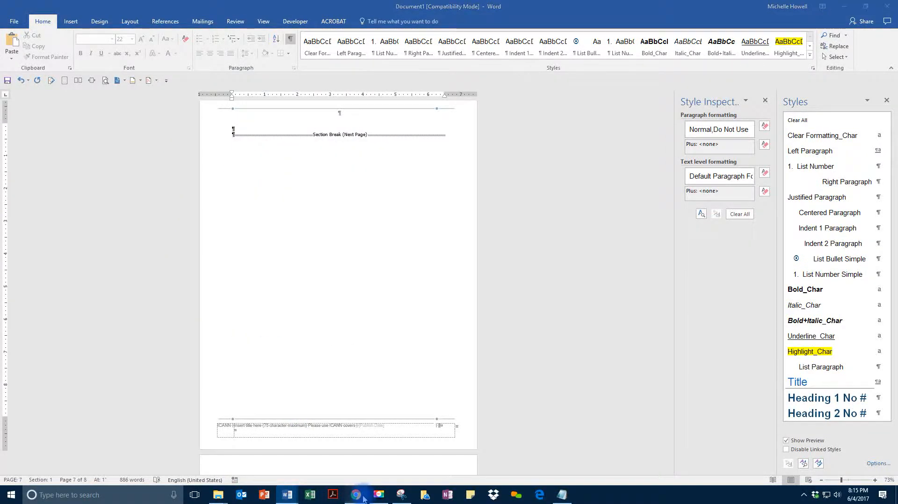
{"action": "left_click", "coordinate": [355, 495]}
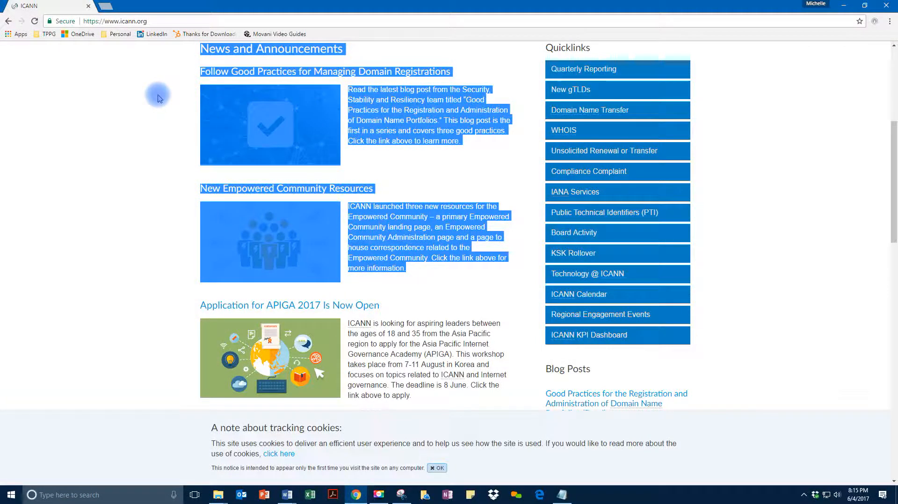
{"action": "key", "text": "ctrl+c"}
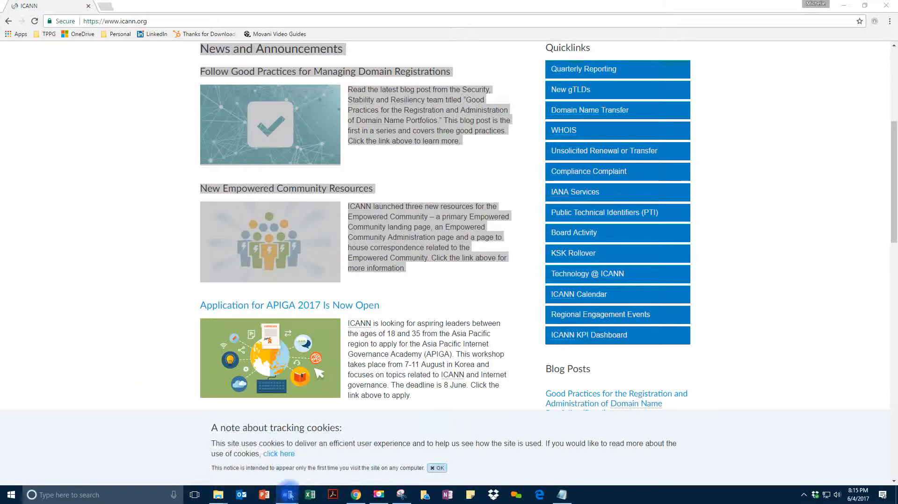
{"action": "left_click", "coordinate": [287, 494]}
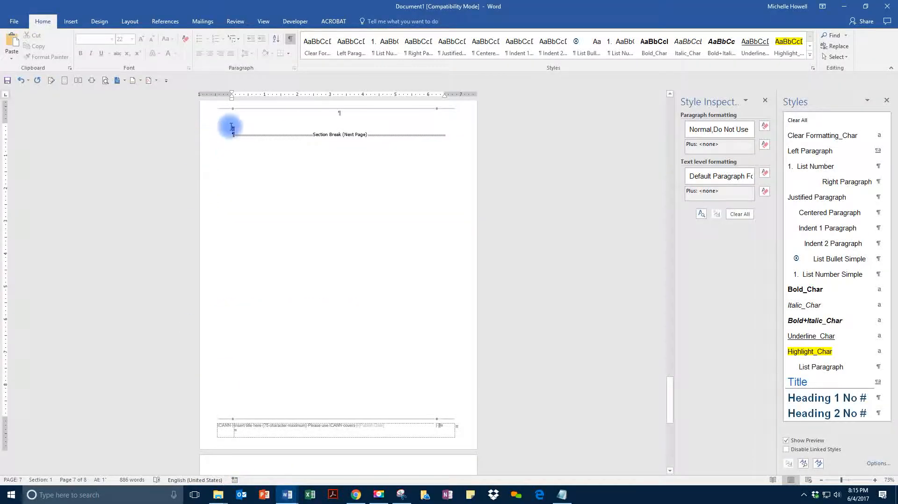
- Paste the ICANN stories at the empty paragraph using Keep Text Only
{"action": "right_click", "coordinate": [231, 127]}
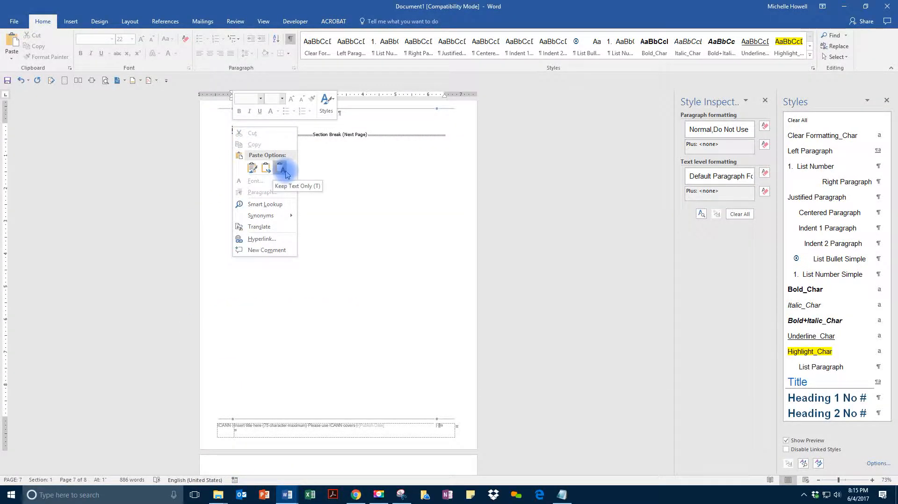
{"action": "left_click", "coordinate": [280, 168]}
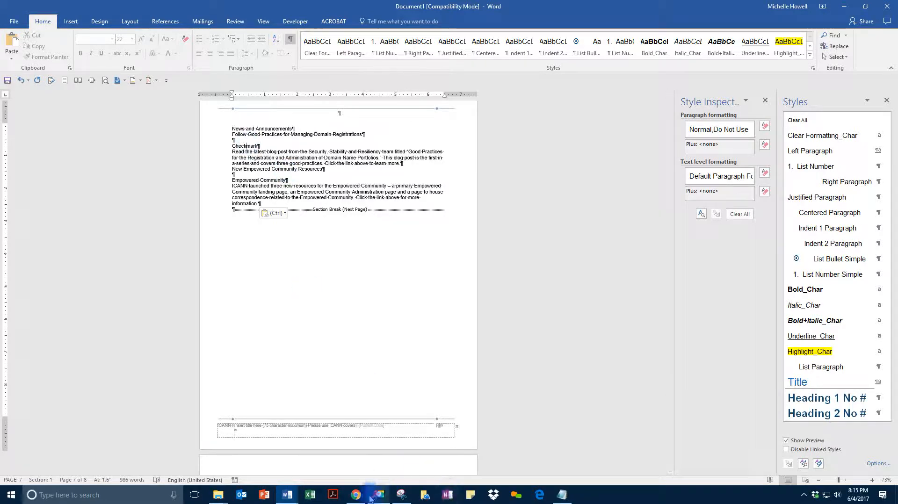
{"action": "mouse_move", "coordinate": [357, 495]}
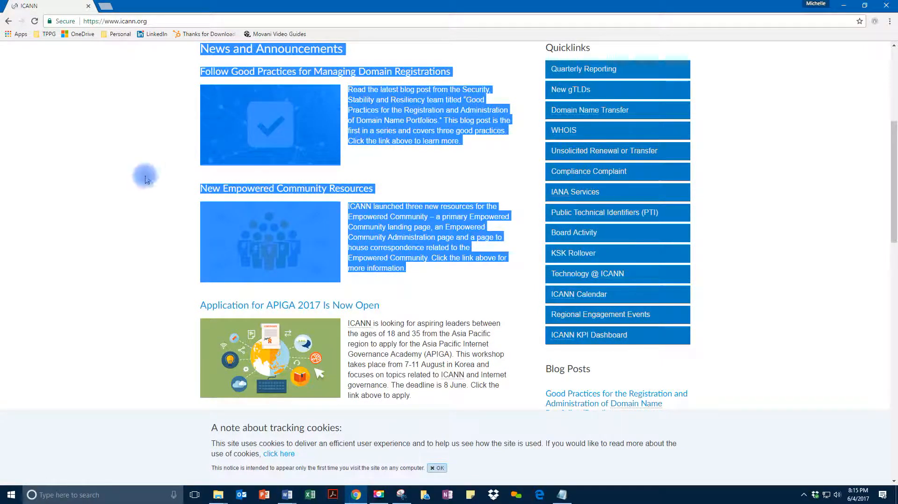
- Copy the checkmark picture from the ICANN page, paste it below New Empowered Community Resources, and add an empty paragraph
{"action": "left_click", "coordinate": [289, 305]}
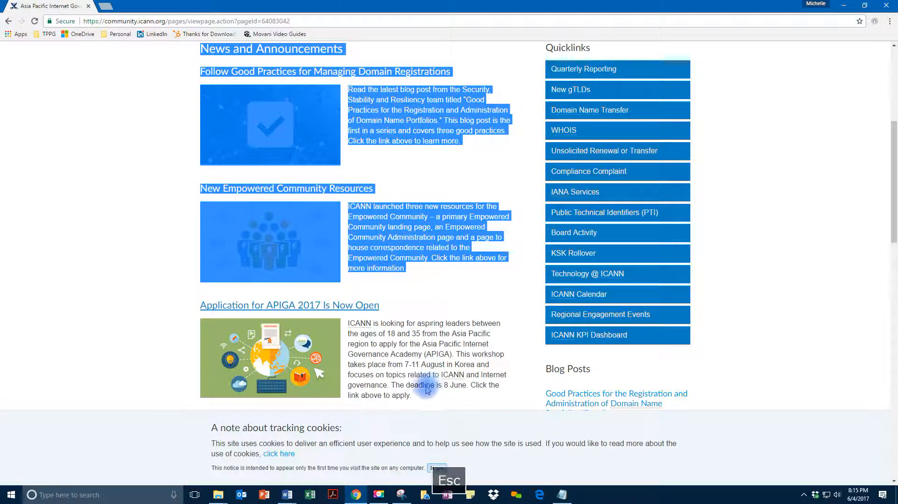
{"action": "right_click", "coordinate": [298, 118]}
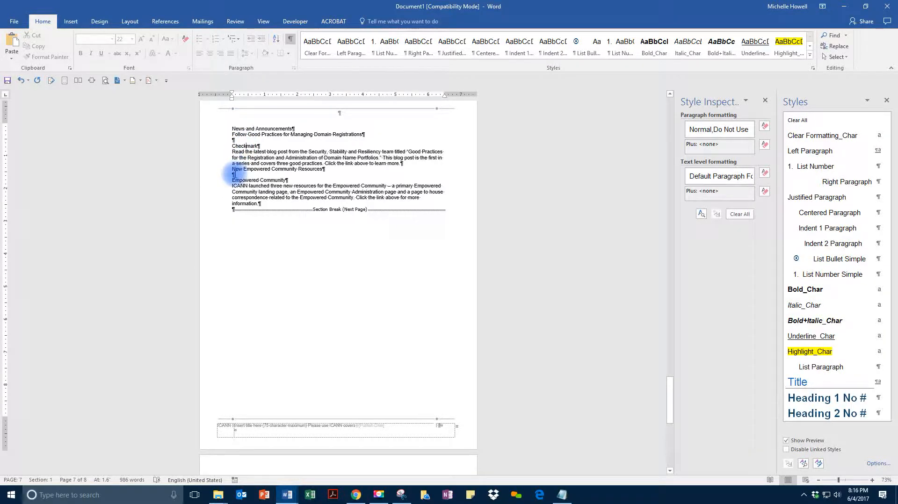
{"action": "key", "text": "ctrl+v"}
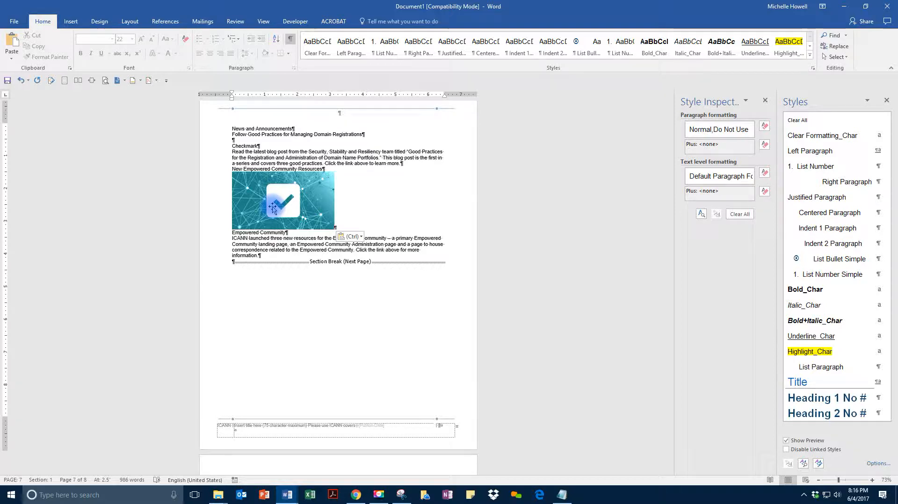
{"action": "key", "text": "Enter"}
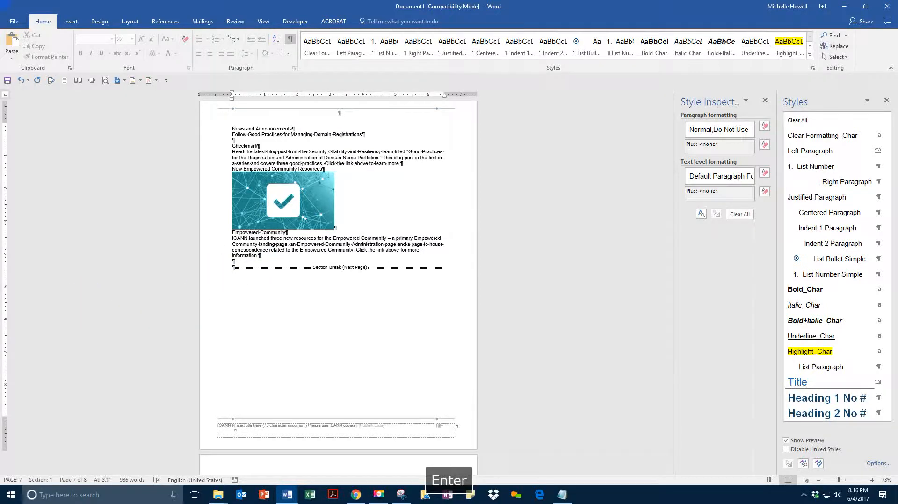
{"action": "key", "text": "Enter"}
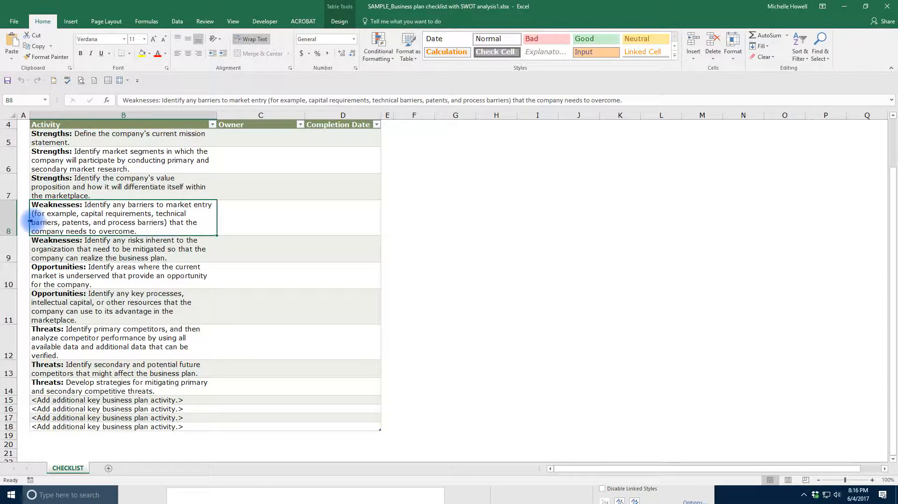
- Copy the whole Activity, Owner and Completion Date checklist table in Excel
{"action": "left_click", "coordinate": [496, 218]}
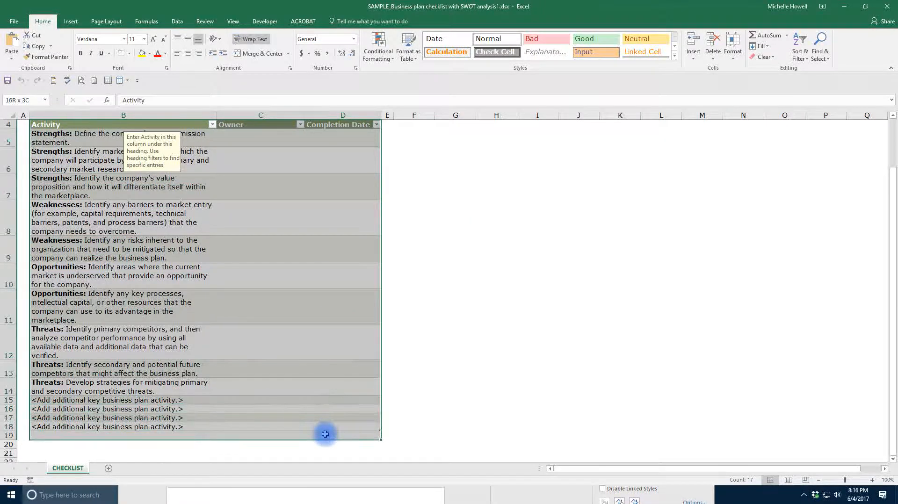
{"action": "key", "text": "ctrl+c"}
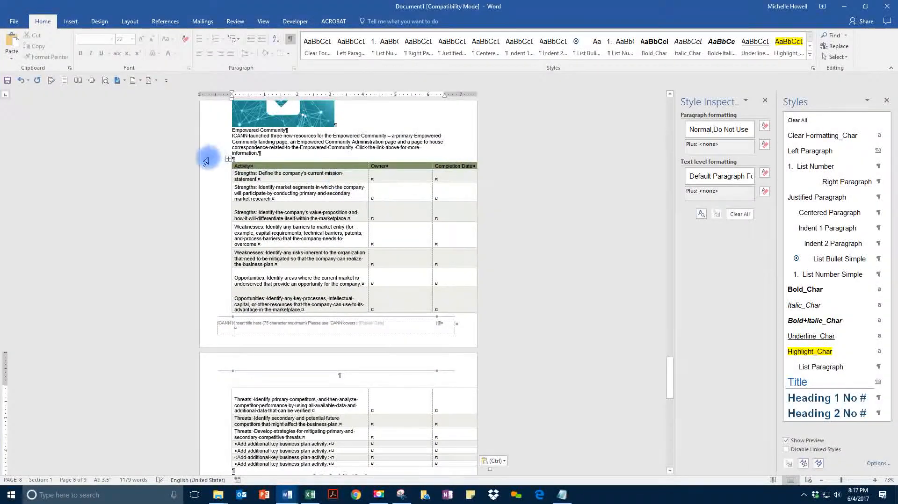
- AutoFit the pasted checklist table to the page with a wider Activity column
{"action": "left_click", "coordinate": [229, 159]}
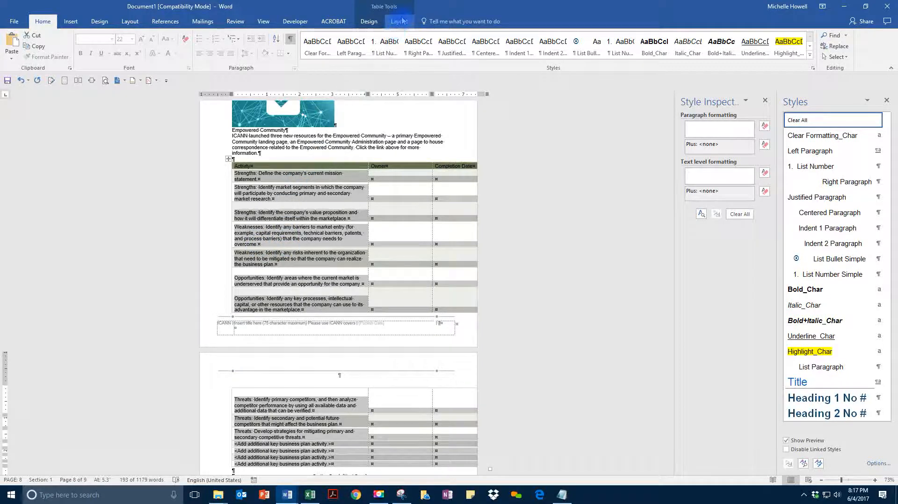
{"action": "left_click", "coordinate": [400, 22]}
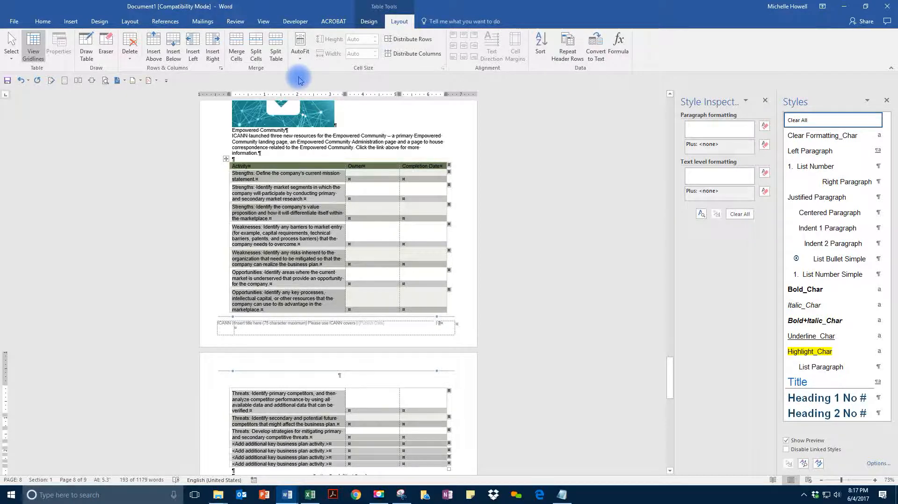
{"action": "left_click", "coordinate": [397, 199]}
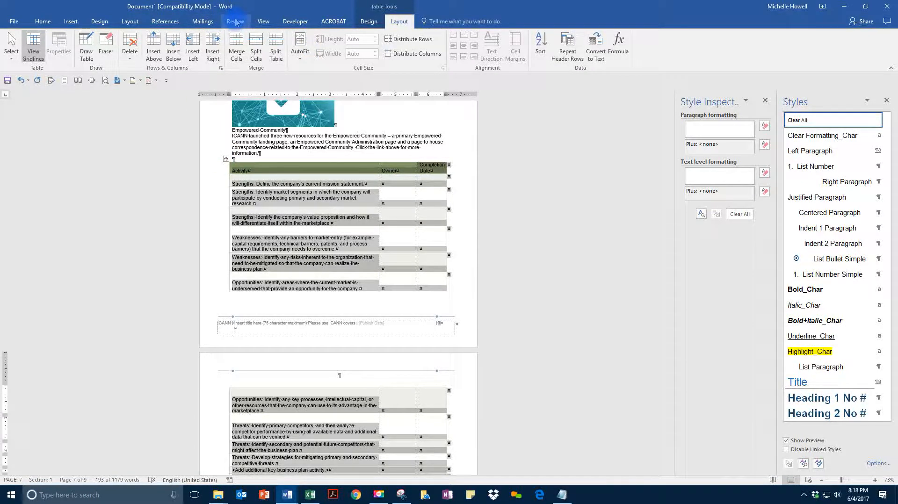
- Bring up the Restrict Editing settings from Review, then return to the table layout controls
{"action": "left_click", "coordinate": [235, 22]}
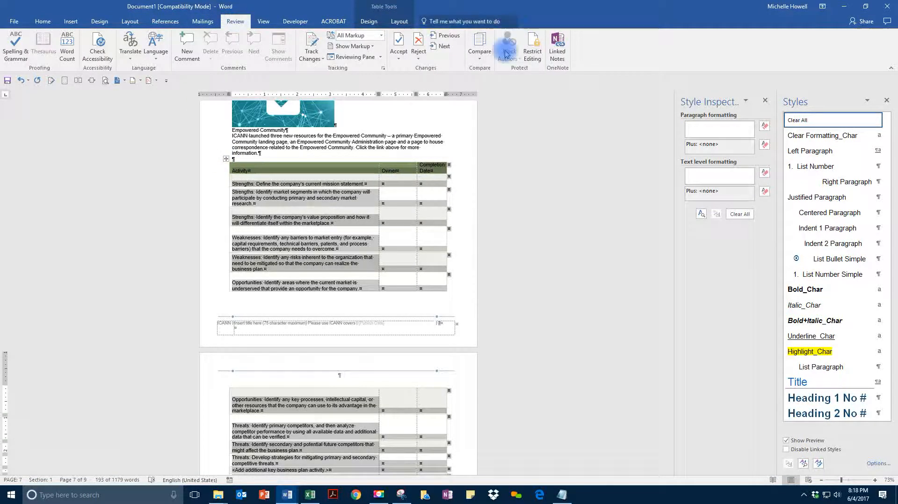
{"action": "left_click", "coordinate": [531, 47]}
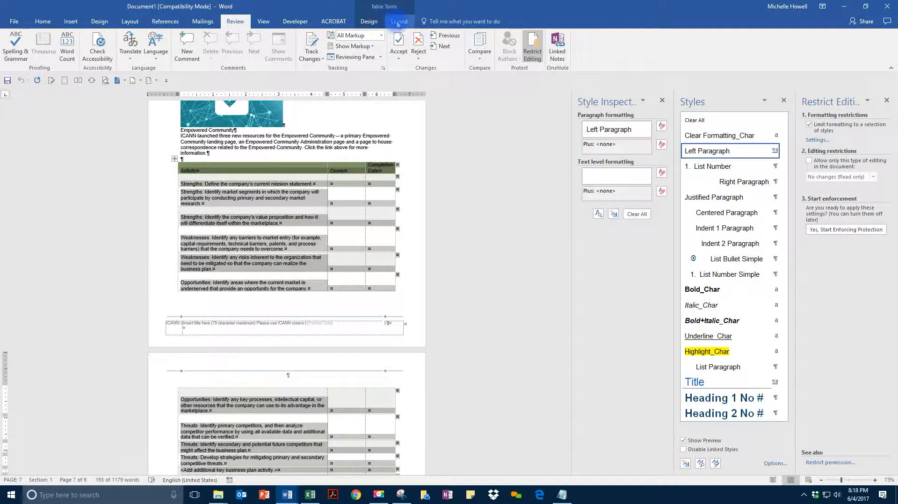
{"action": "left_click", "coordinate": [399, 22]}
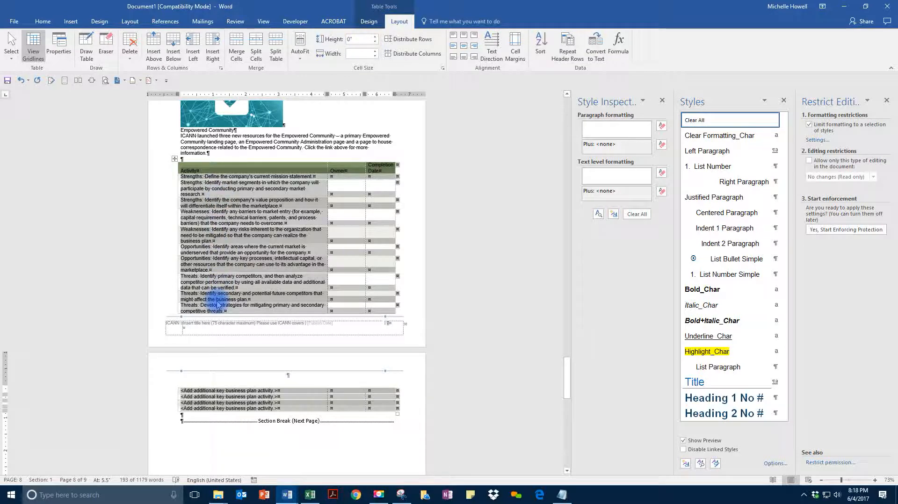
- Nudge the checklist row height up and back down, distribute rows evenly and set them to minimum height
{"action": "left_click", "coordinate": [376, 36]}
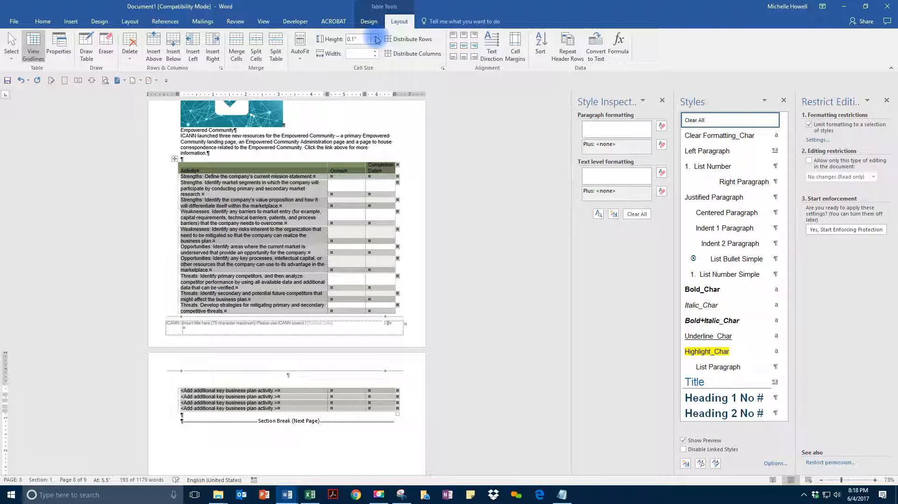
{"action": "left_click", "coordinate": [376, 36]}
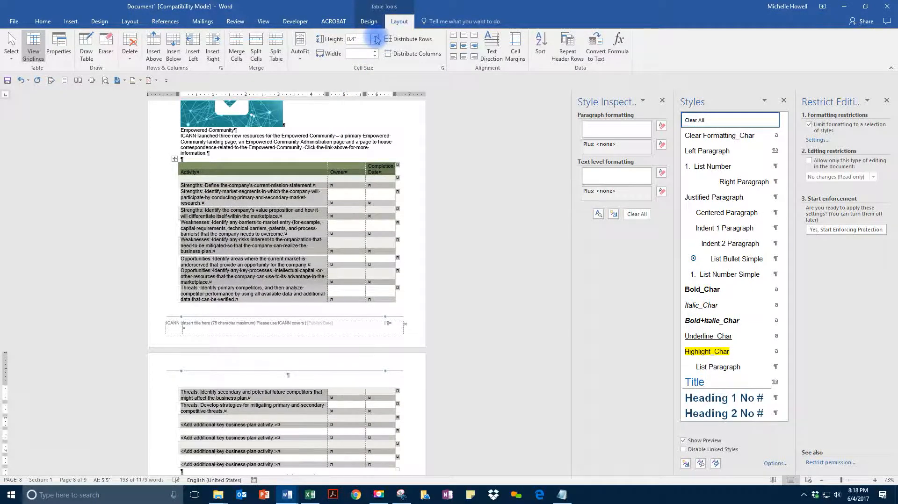
{"action": "left_click", "coordinate": [373, 41]}
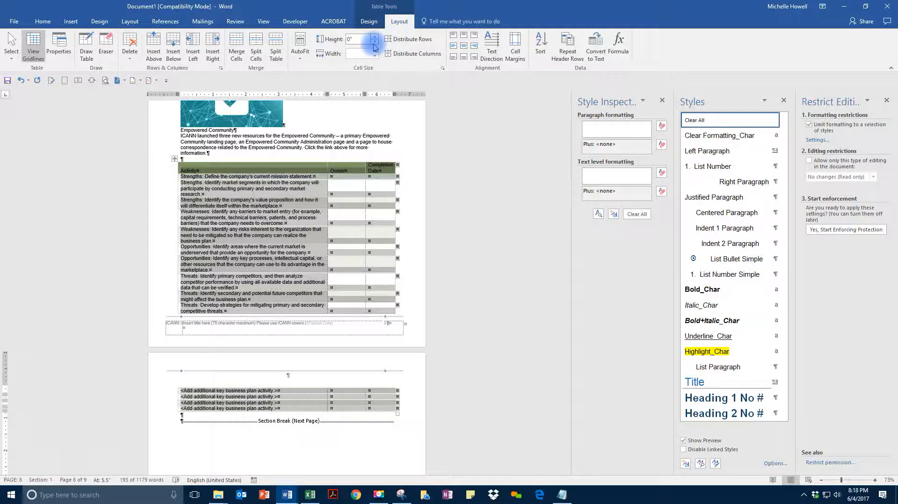
{"action": "left_click", "coordinate": [409, 39]}
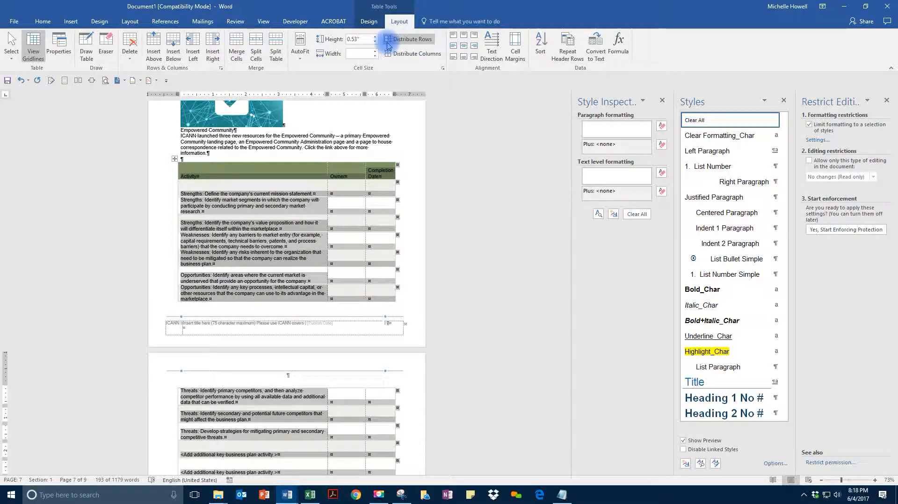
{"action": "left_click", "coordinate": [375, 42]}
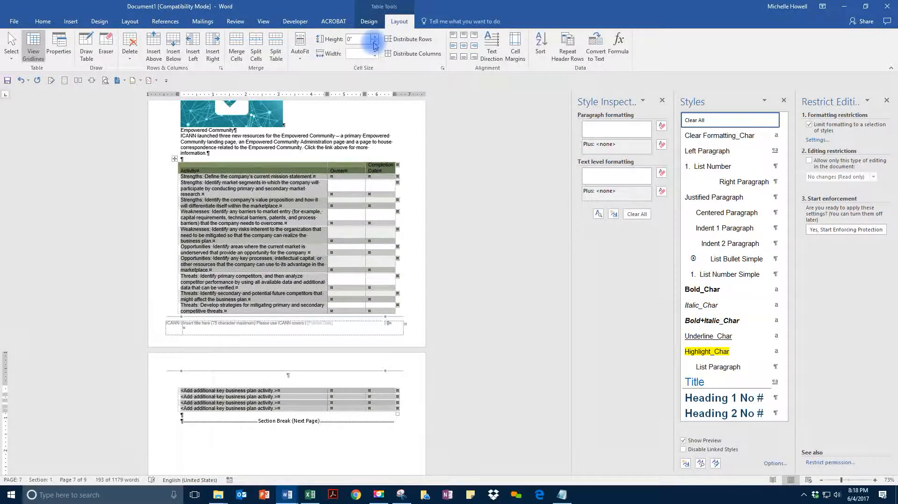
{"action": "left_click", "coordinate": [250, 340]}
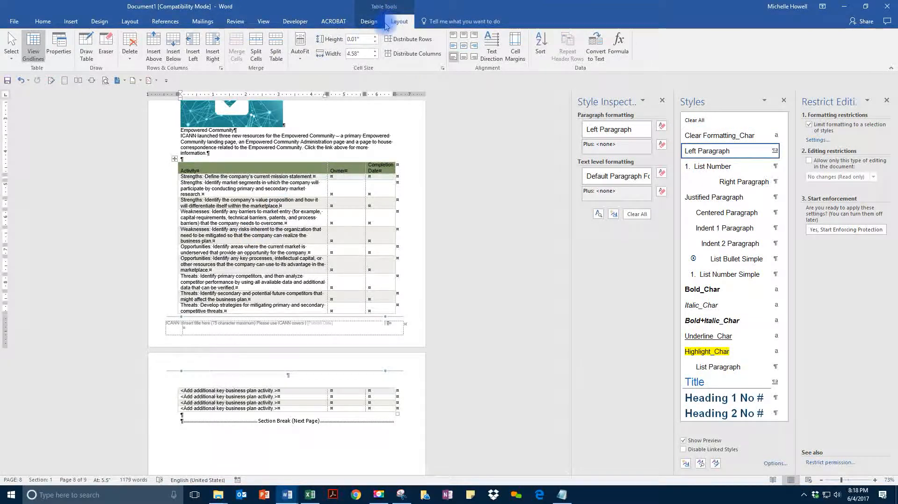
{"action": "left_click", "coordinate": [235, 22]}
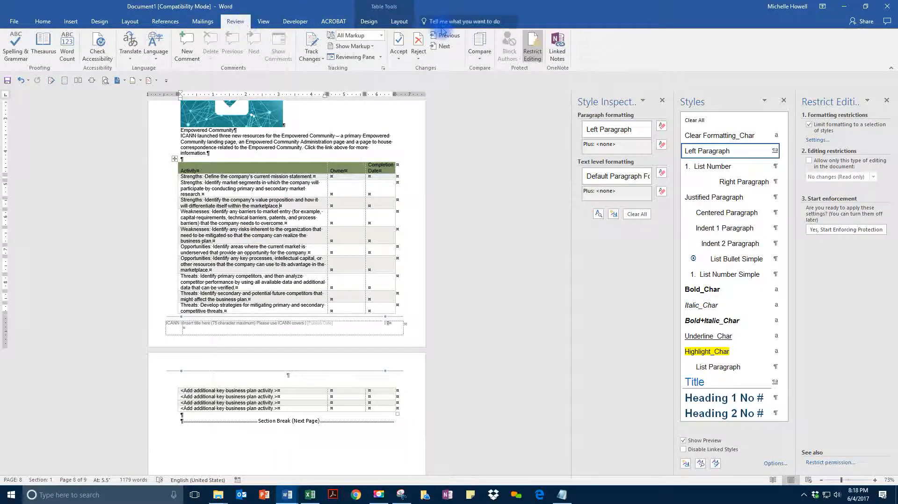
- Close the Restrict Editing and Styles panes and return to the Home formatting options
{"action": "left_click", "coordinate": [845, 229]}
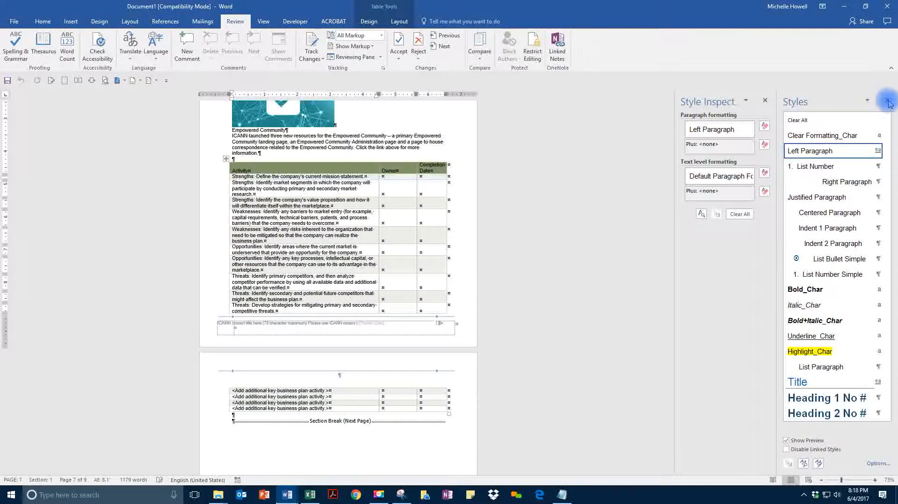
{"action": "left_click", "coordinate": [879, 104]}
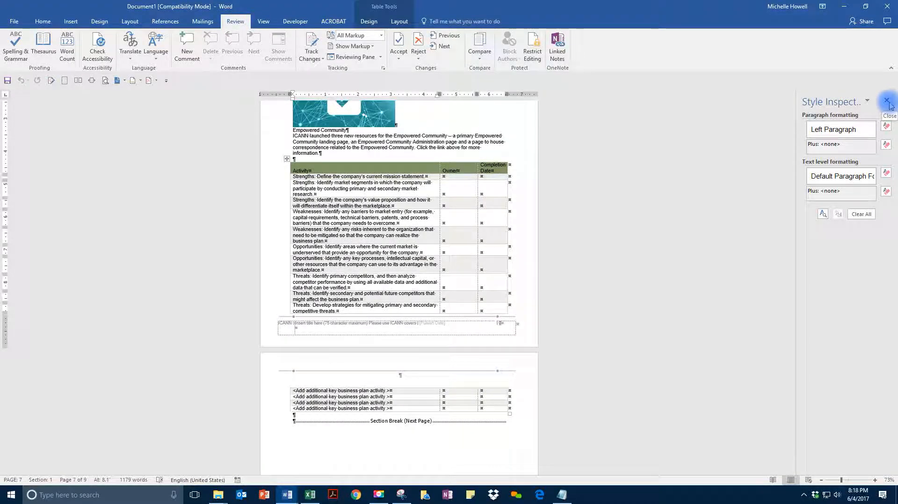
{"action": "left_click", "coordinate": [42, 22]}
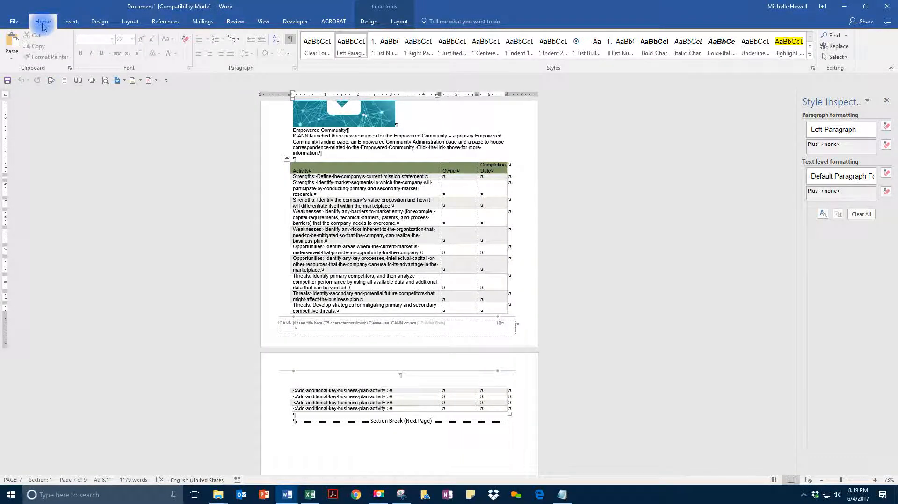